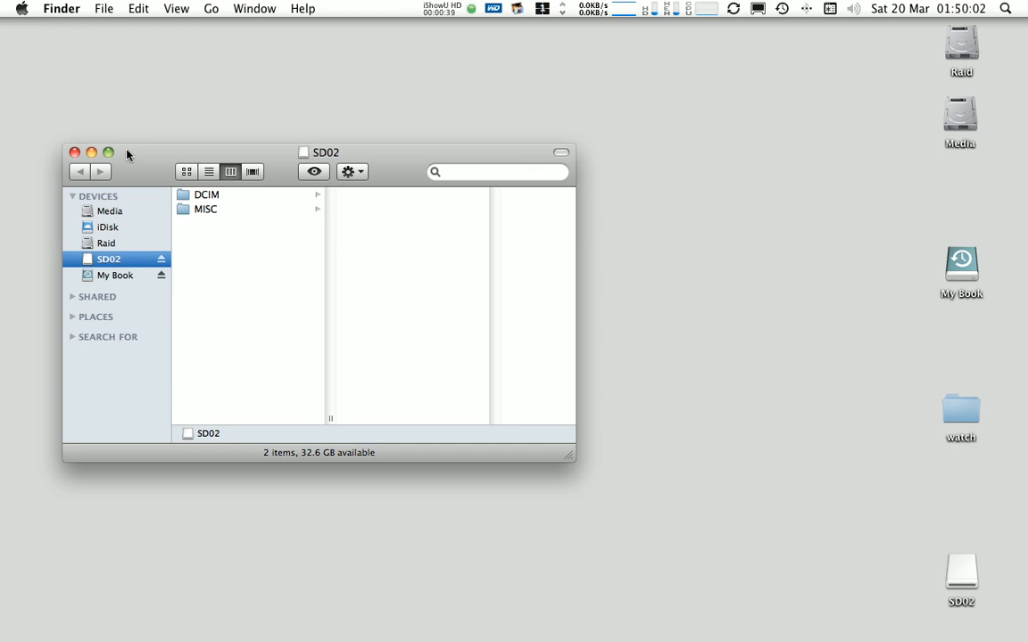
mouse_move(125, 157)
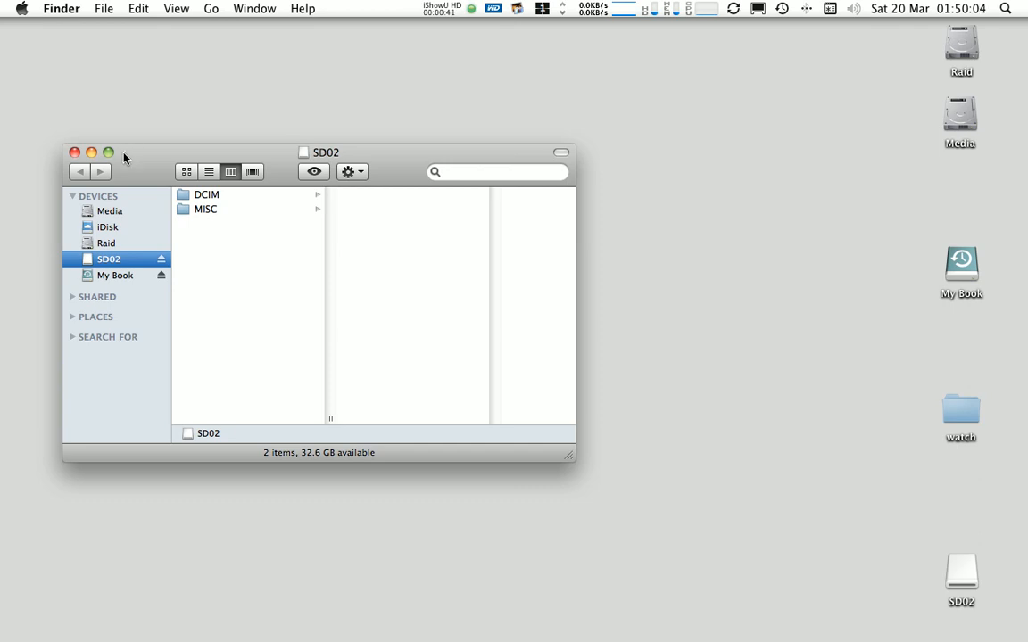
mouse_move(132, 228)
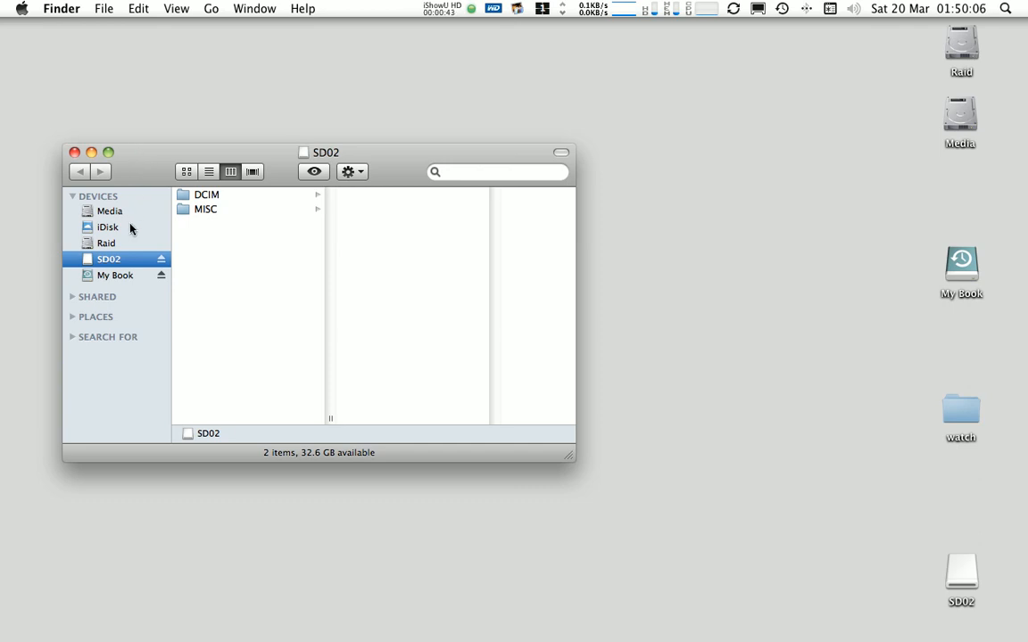
mouse_move(134, 254)
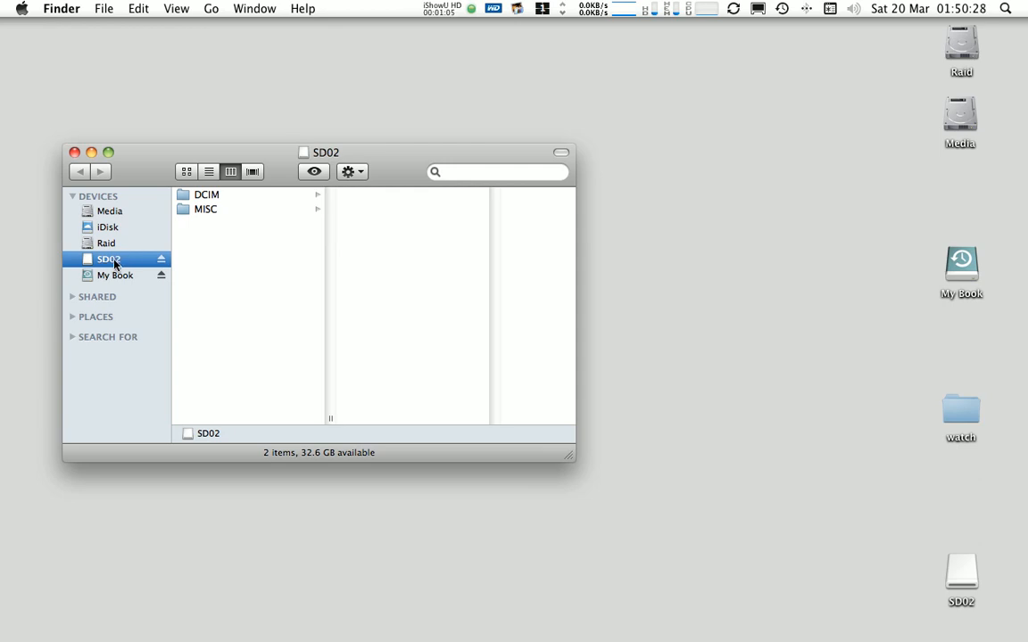
mouse_move(136, 266)
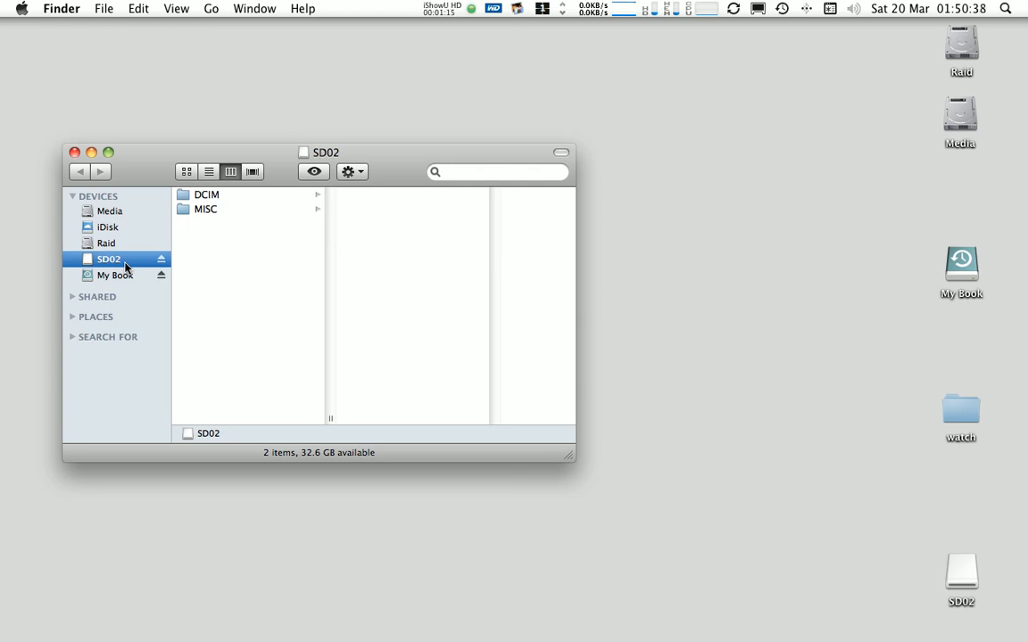
mouse_move(161, 517)
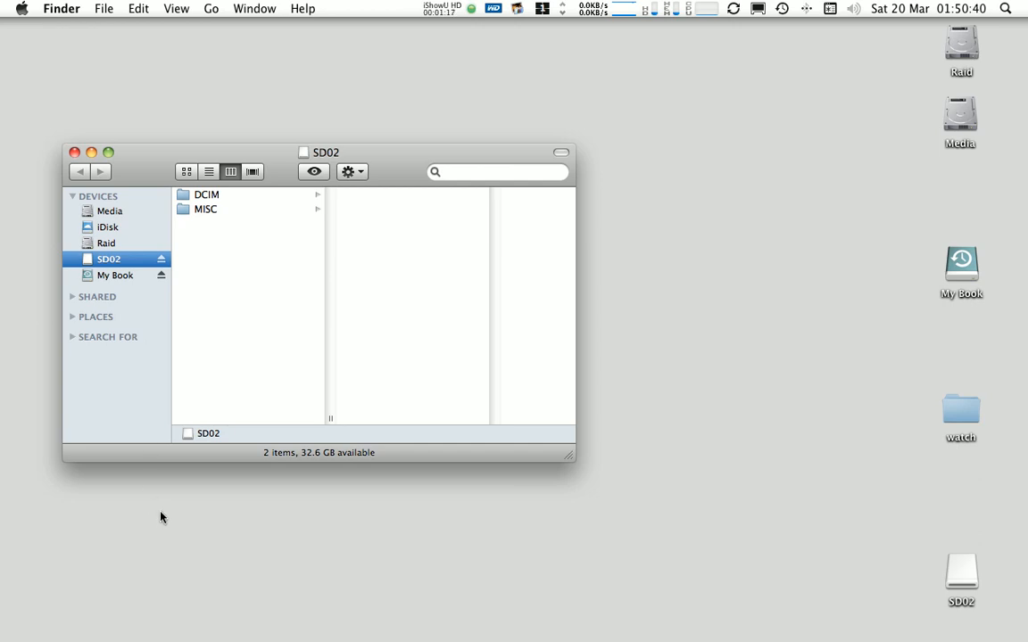
Create a new desktop folder and begin renaming it to MSD0020.
right_click(160, 518)
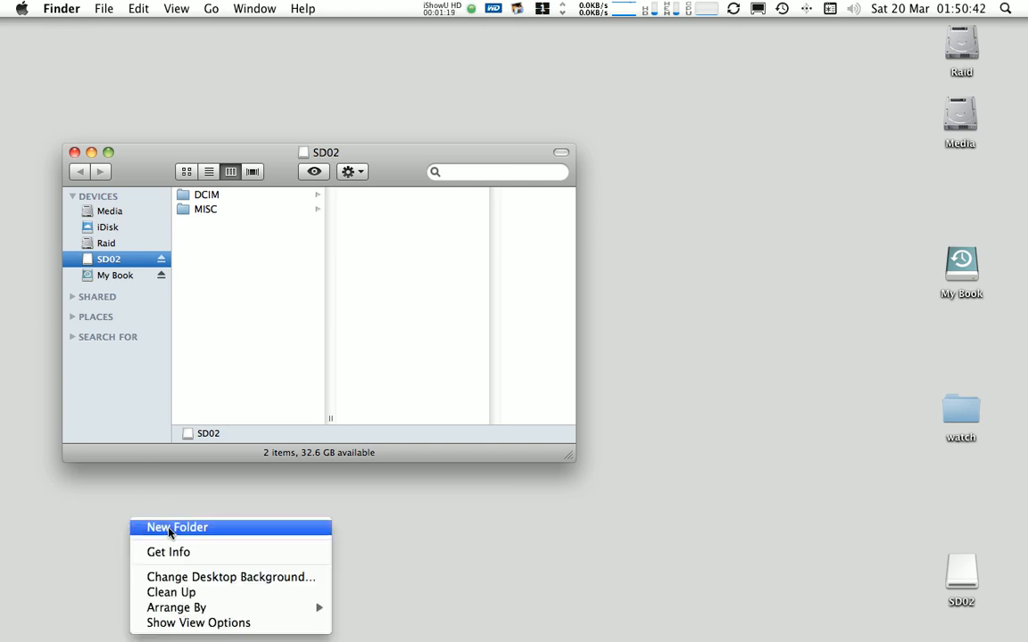
left_click(176, 528)
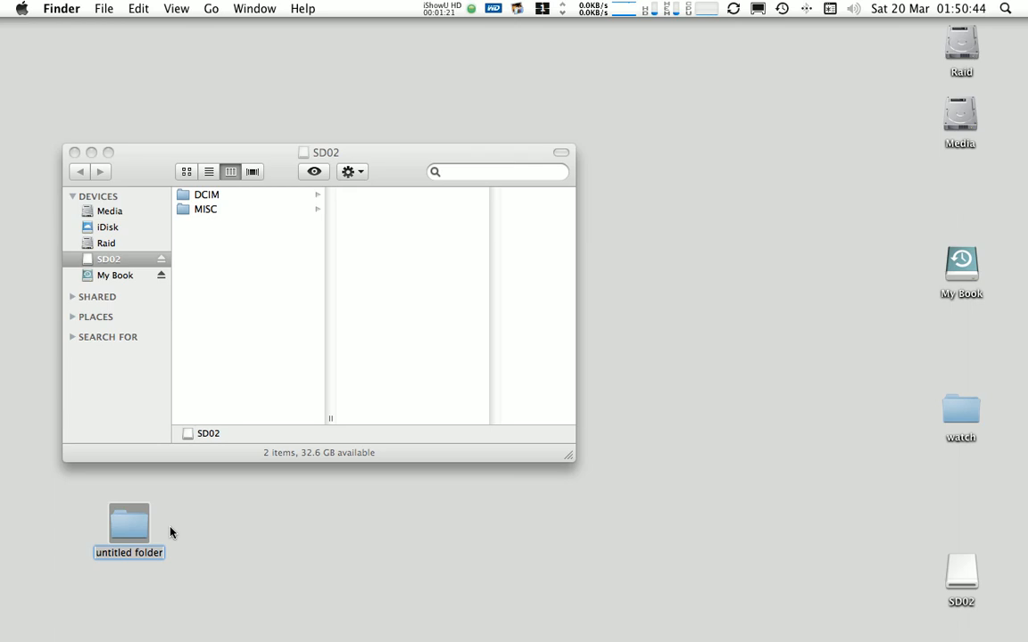
type("MSD0020")
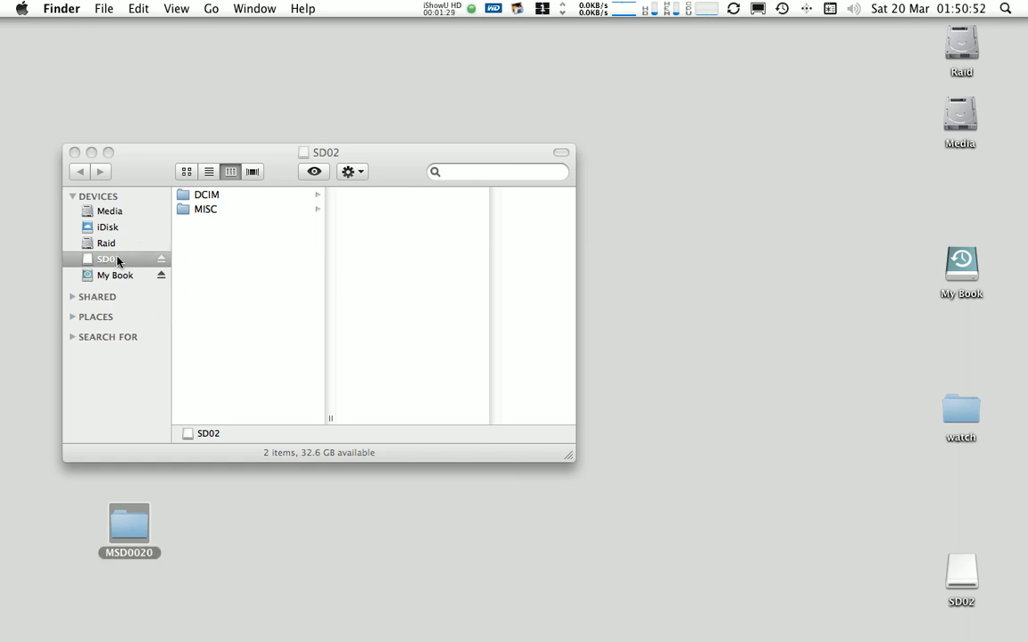
mouse_move(121, 280)
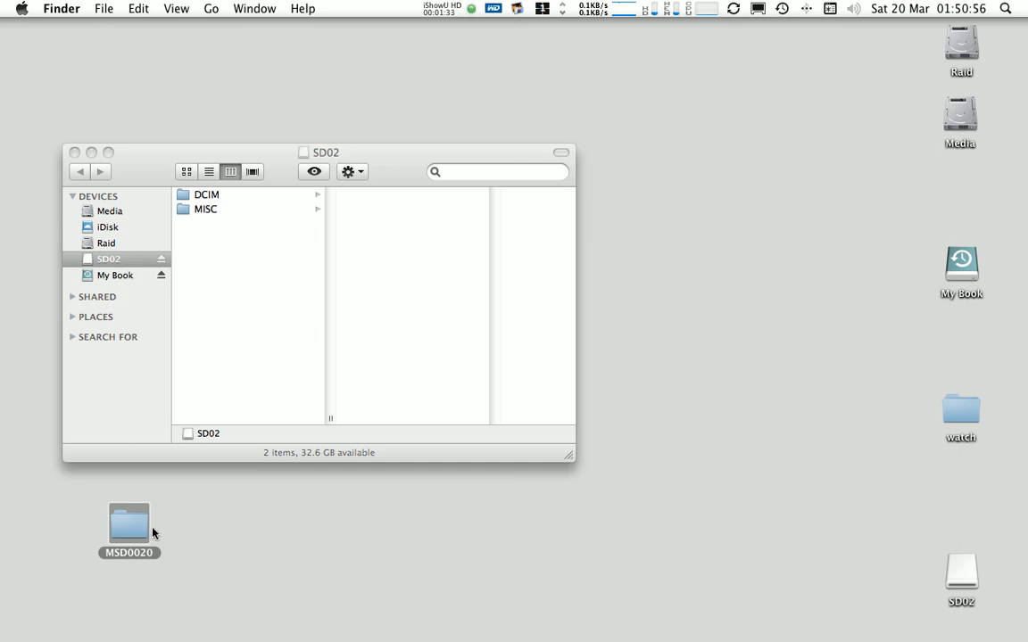
mouse_move(142, 536)
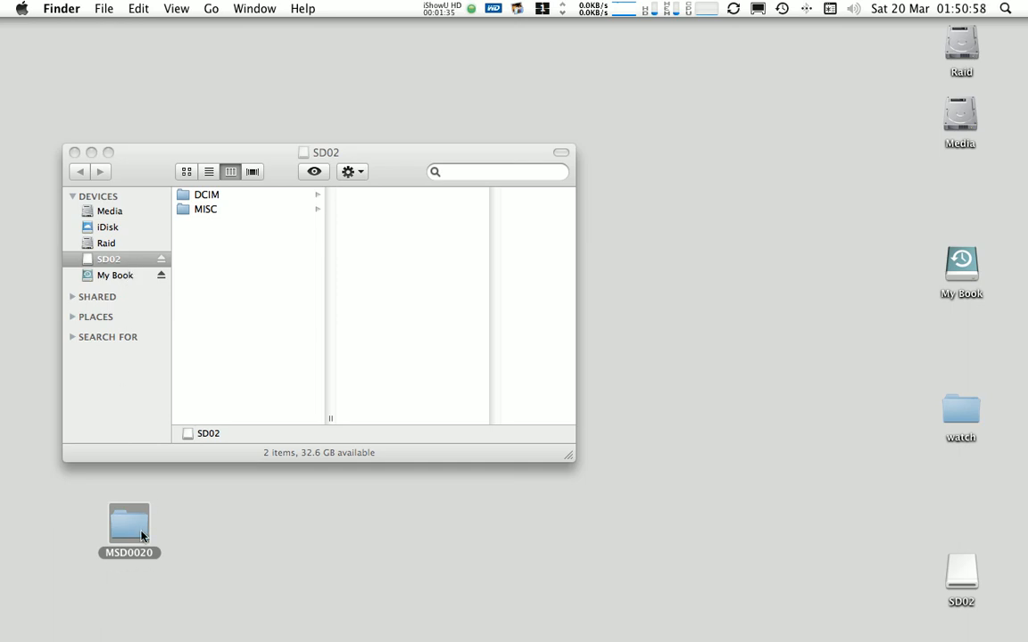
mouse_move(143, 562)
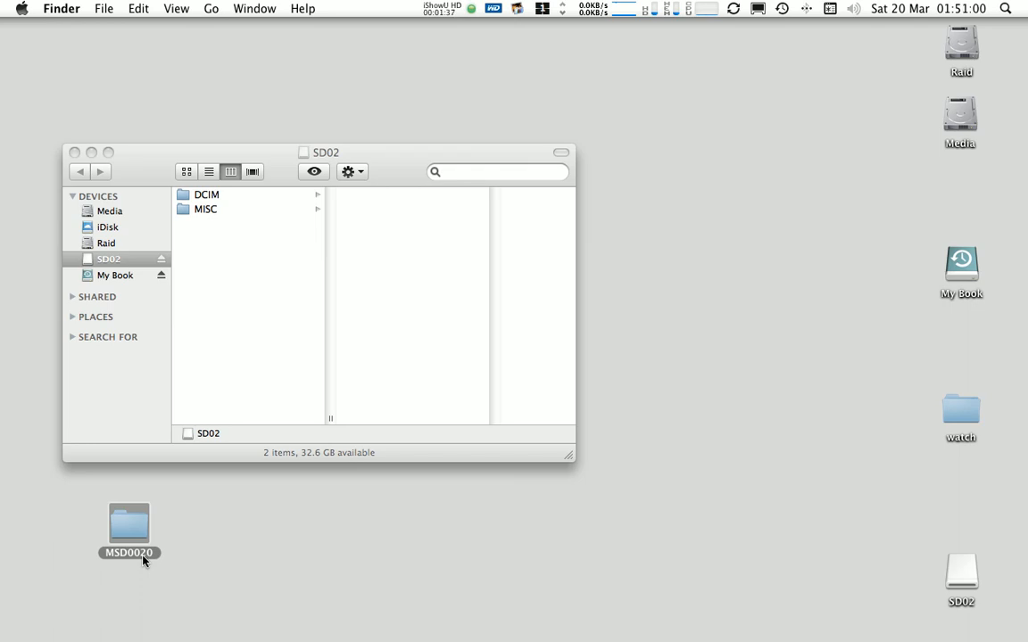
mouse_move(248, 253)
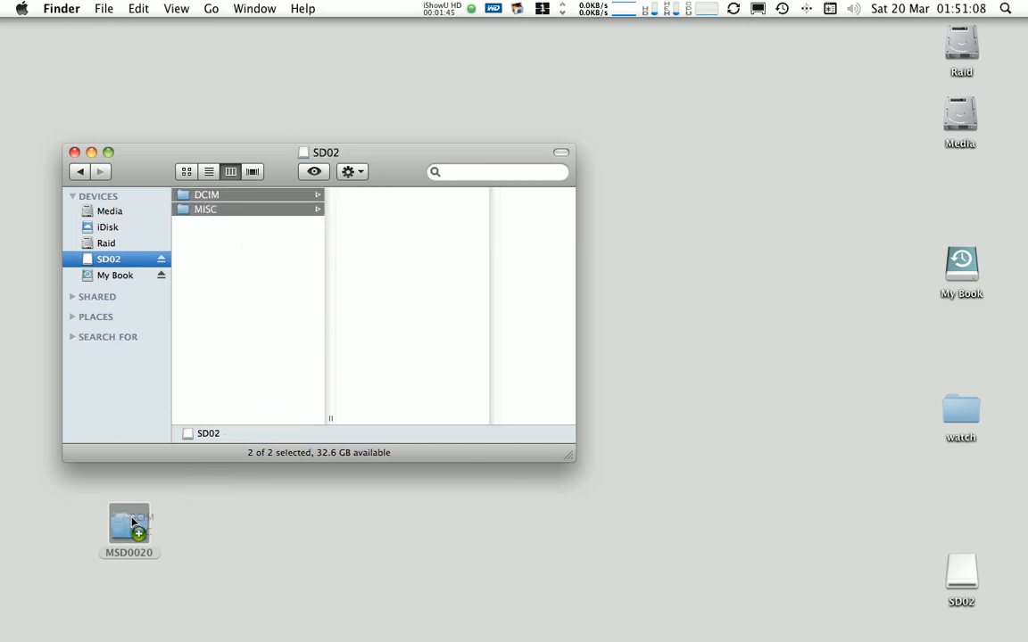
Drag DCIM and MISC onto MSD0020, then browse DCIM/100EOS7D to see the clips.
left_click_drag(128, 521, 128, 526)
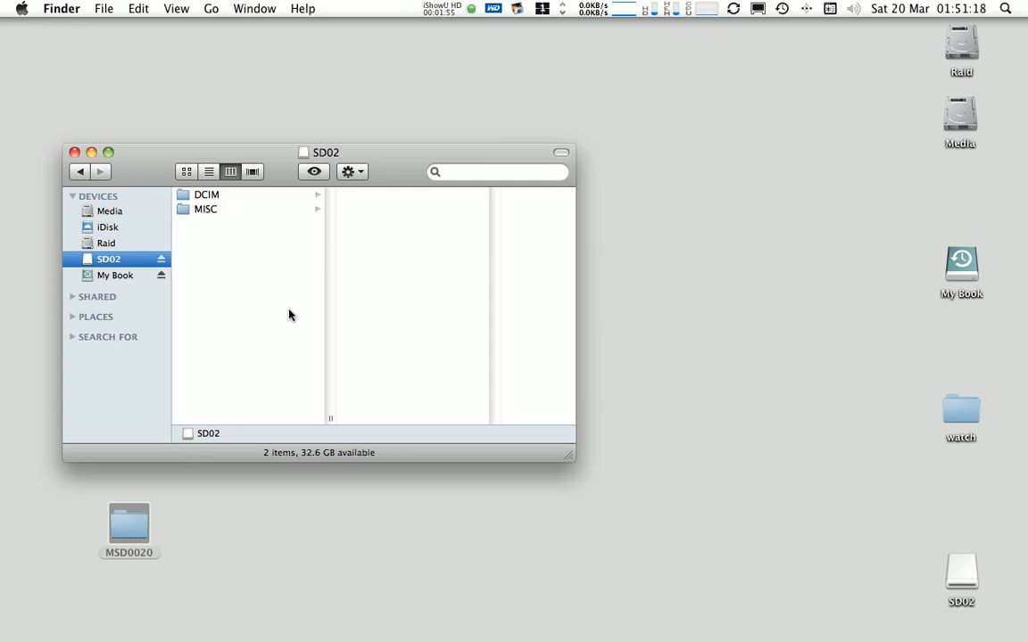
left_click(207, 195)
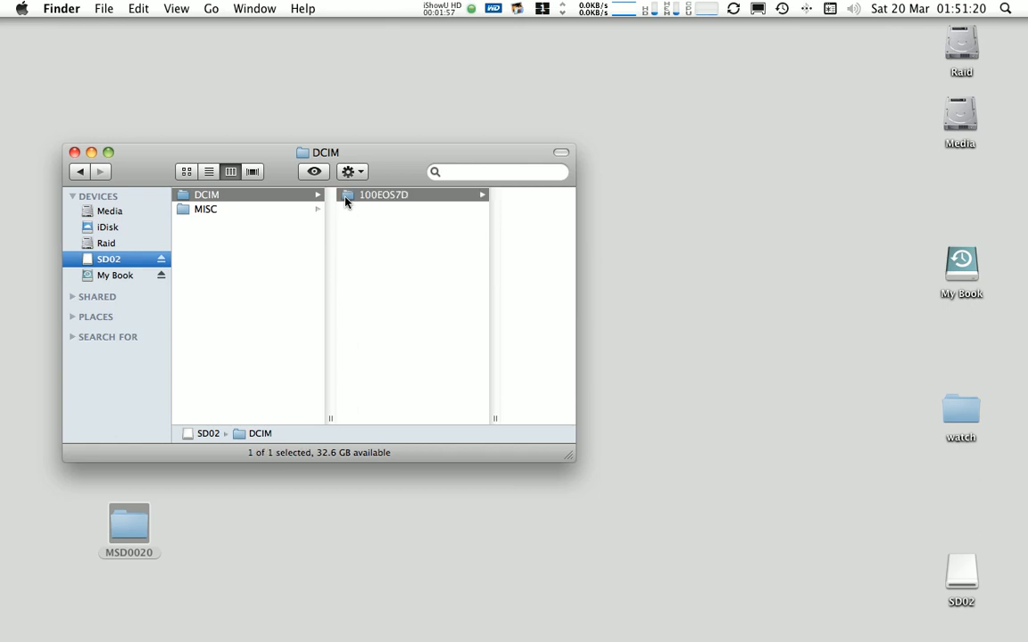
left_click(384, 195)
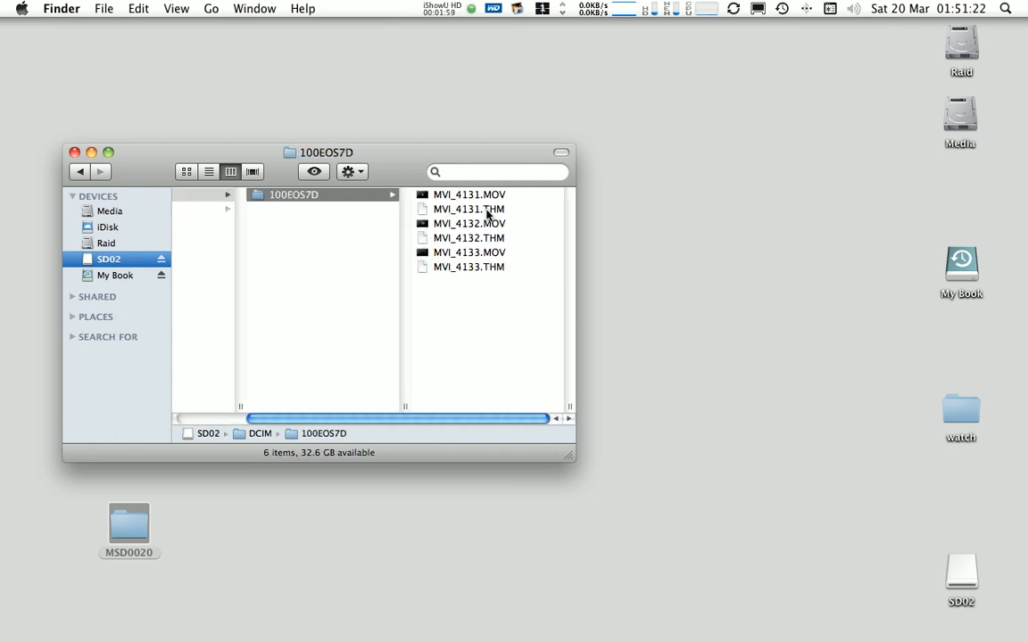
mouse_move(501, 217)
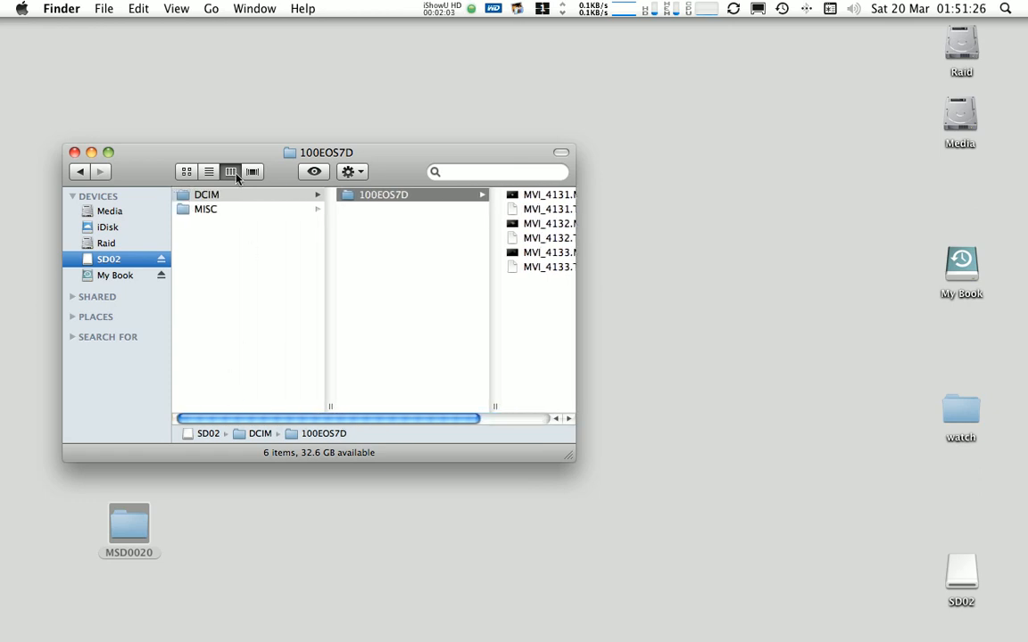
mouse_move(253, 246)
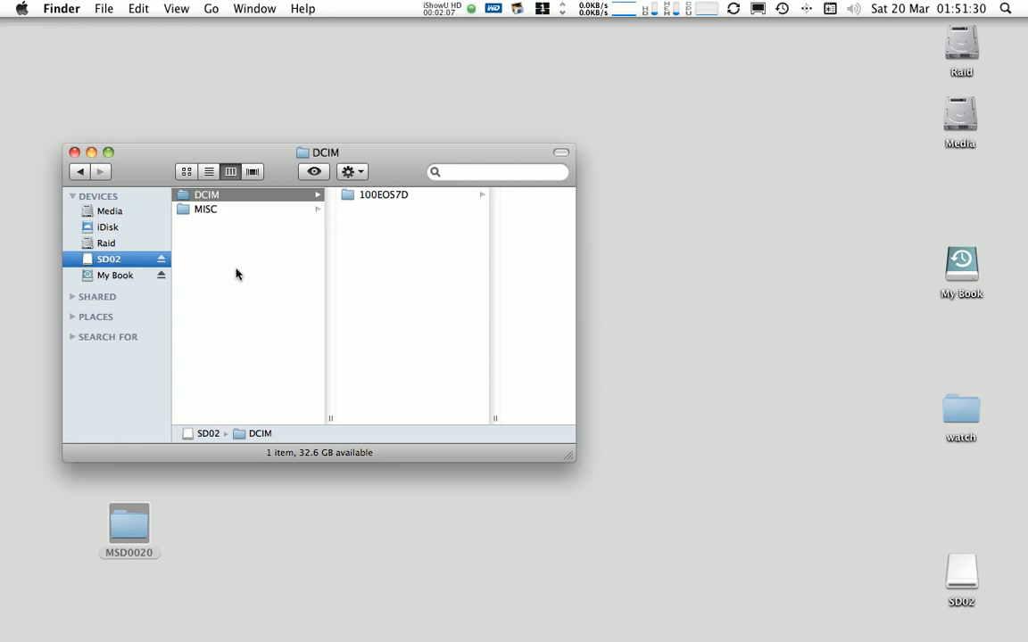
mouse_move(165, 348)
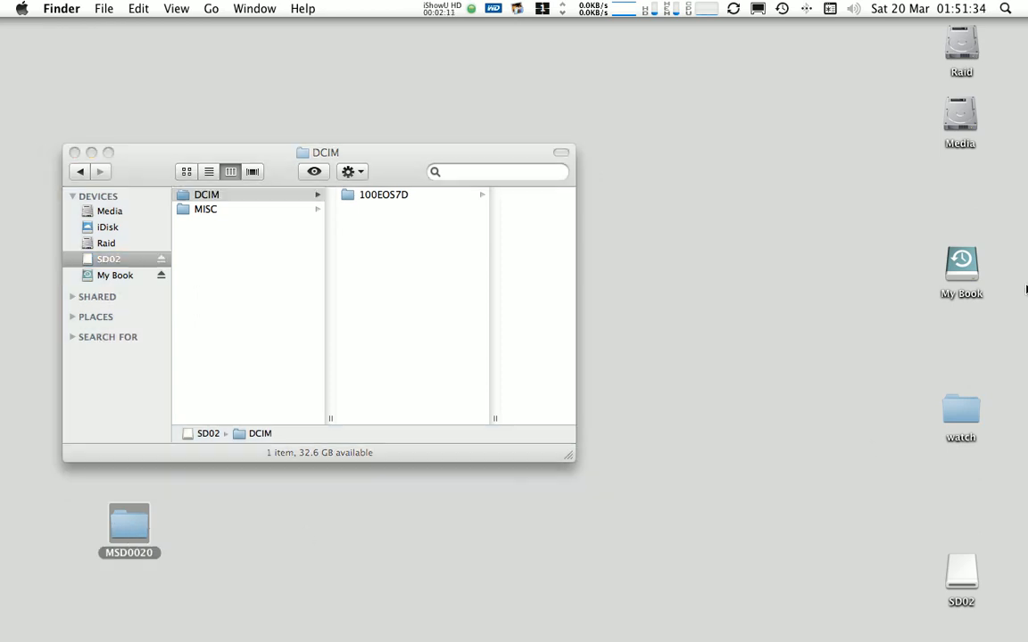
Search Spotlight for 'disk' and launch Disk Utility from the top hit.
left_click(1005, 7)
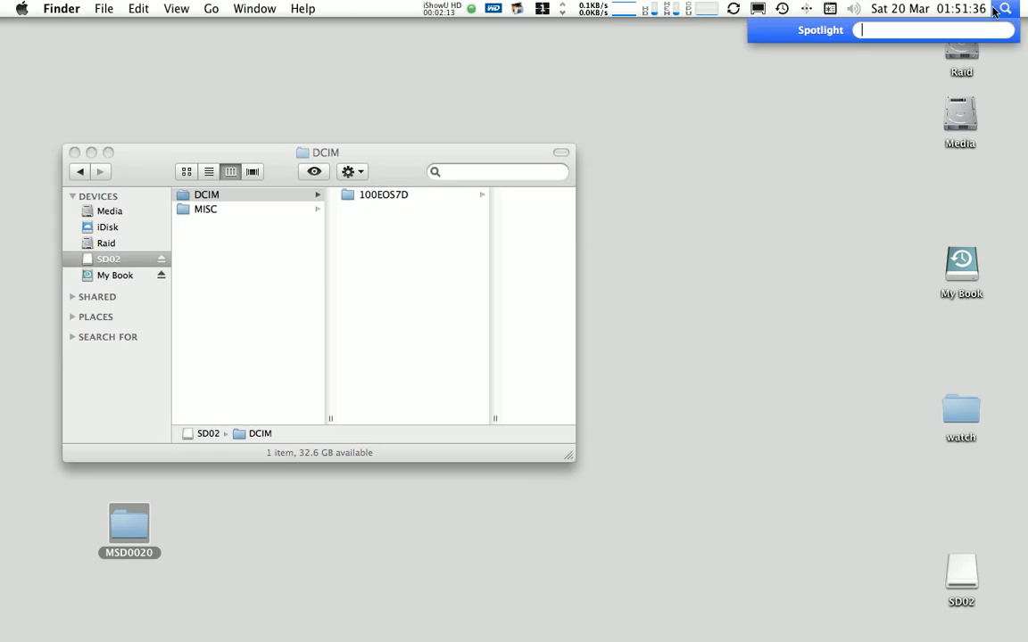
type("disk")
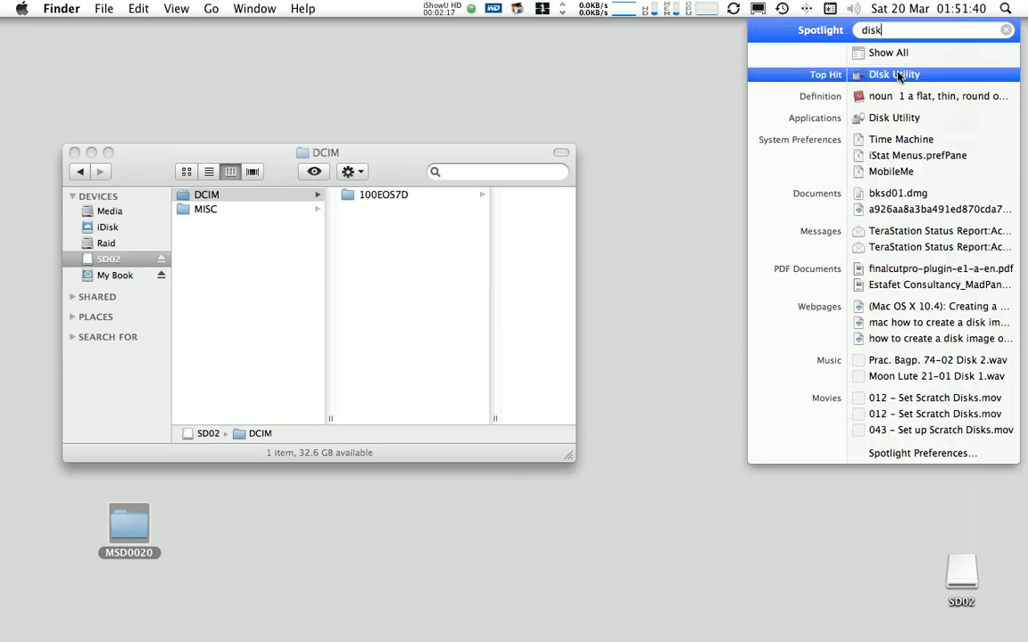
left_click(892, 75)
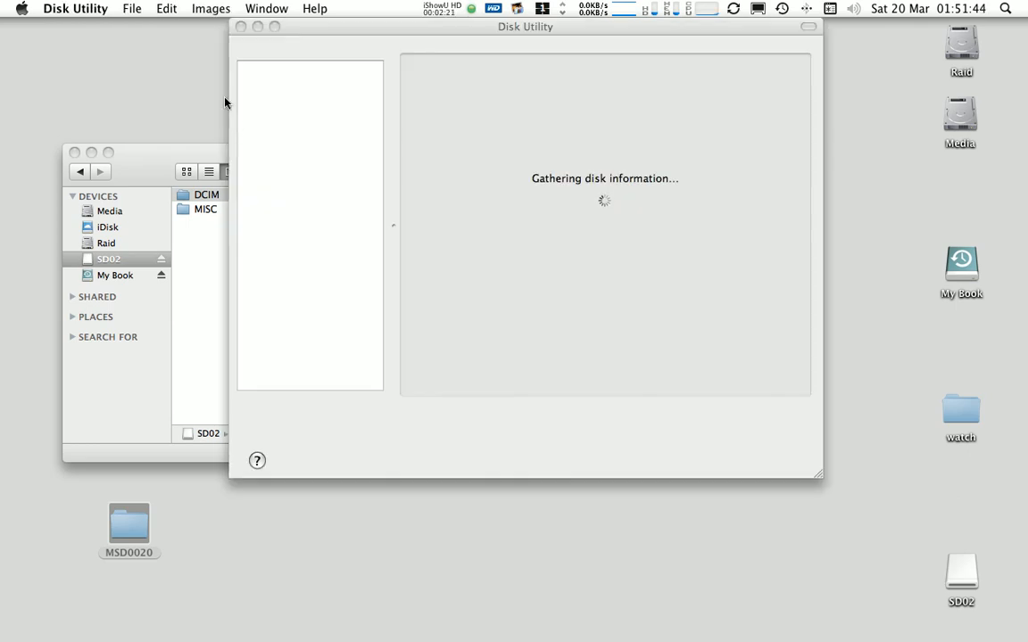
Make a compressed disk image from the MSD0020 folder, saved as MSD0020.dmg on the Desktop.
left_click(132, 7)
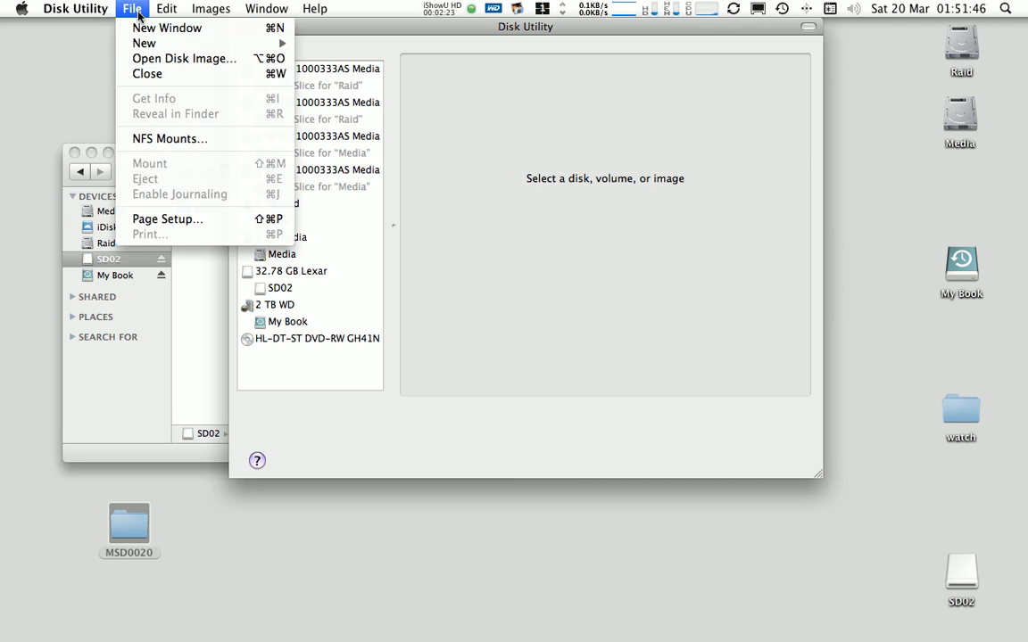
mouse_move(143, 43)
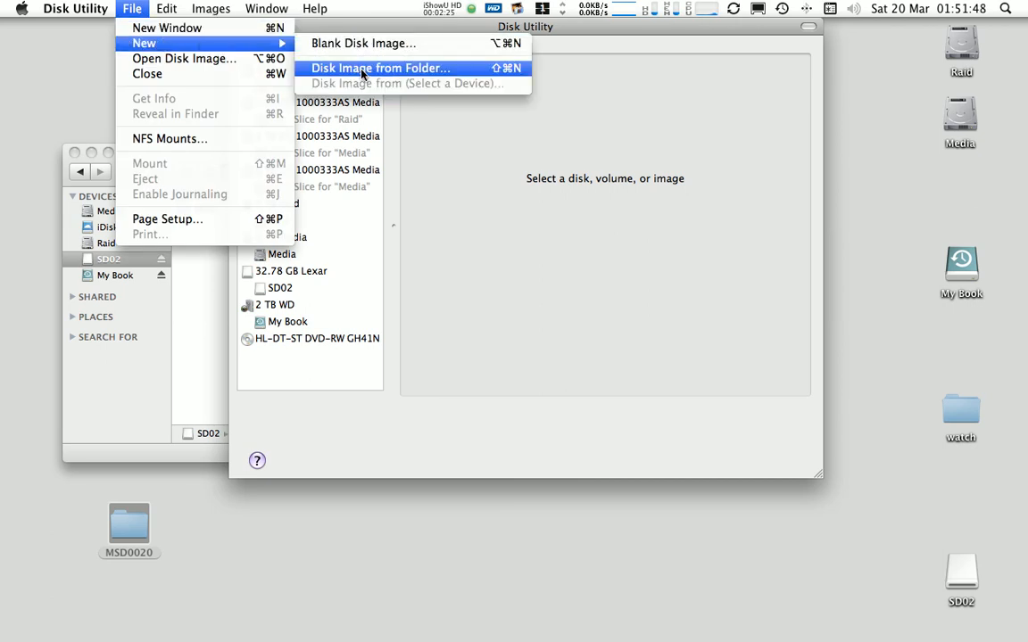
left_click(380, 68)
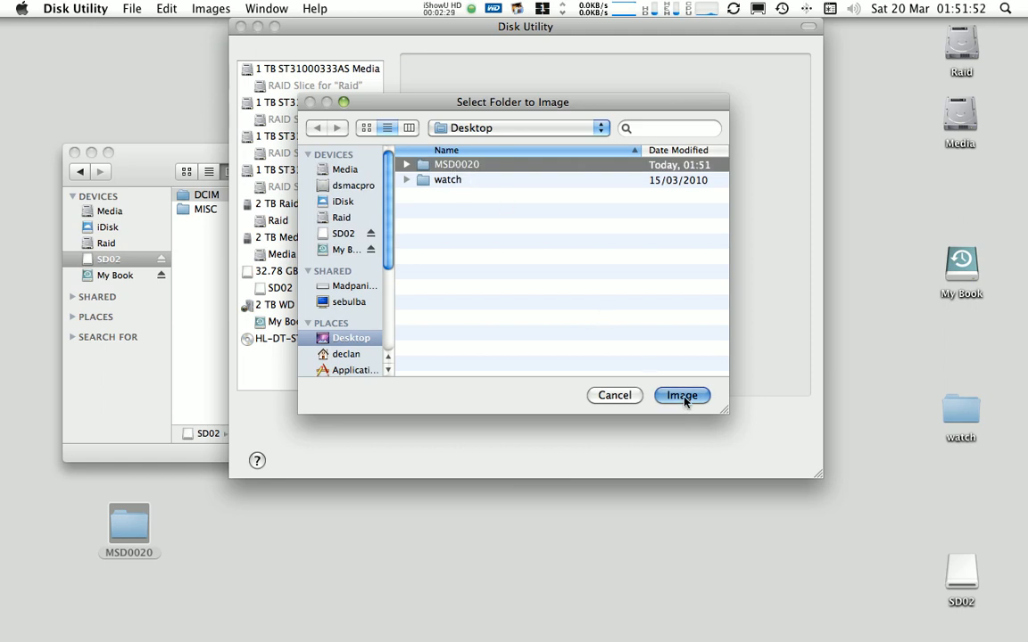
left_click(682, 396)
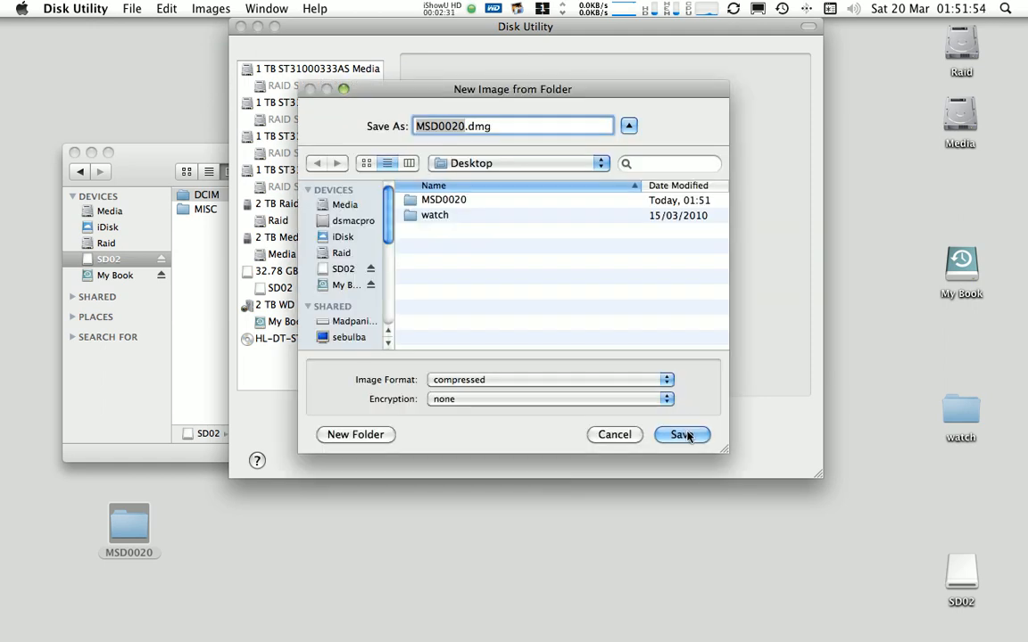
left_click(681, 436)
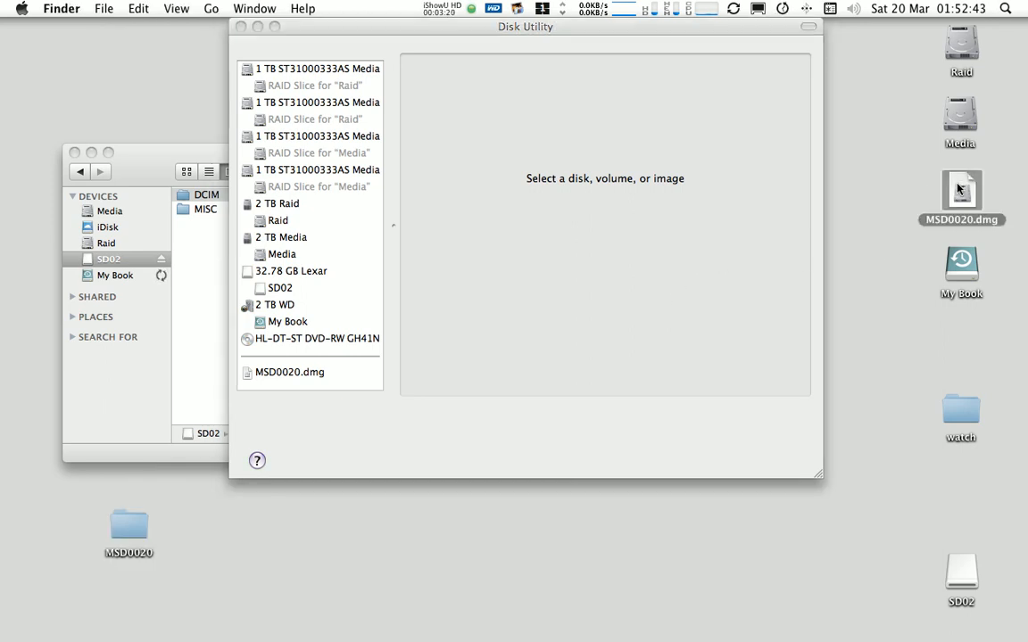
mouse_move(954, 193)
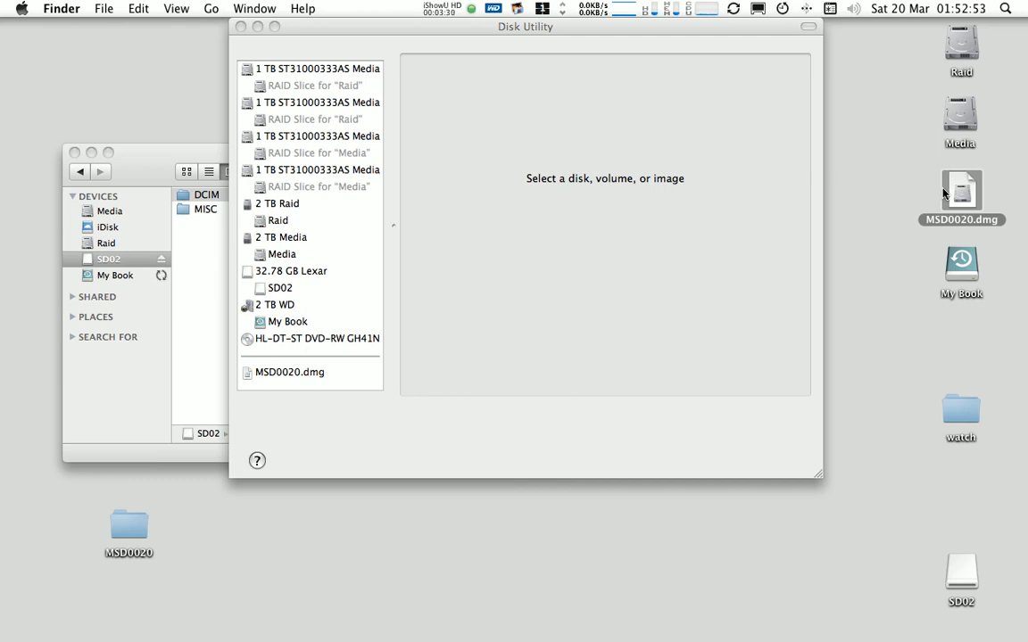
mouse_move(25, 210)
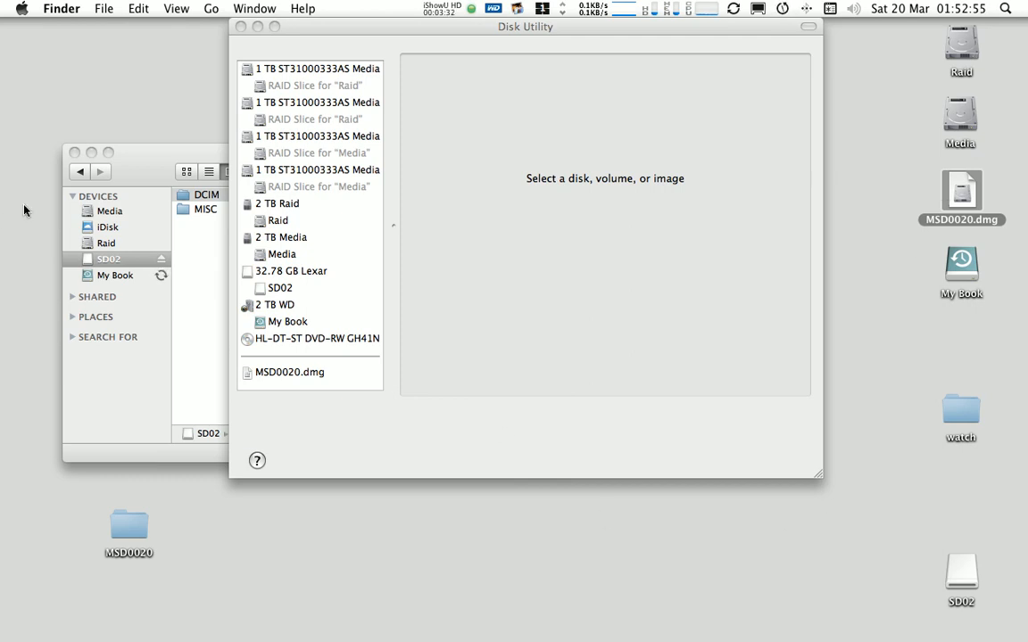
Eject the SD02 card so only MSD0020.dmg remains listed.
left_click(107, 259)
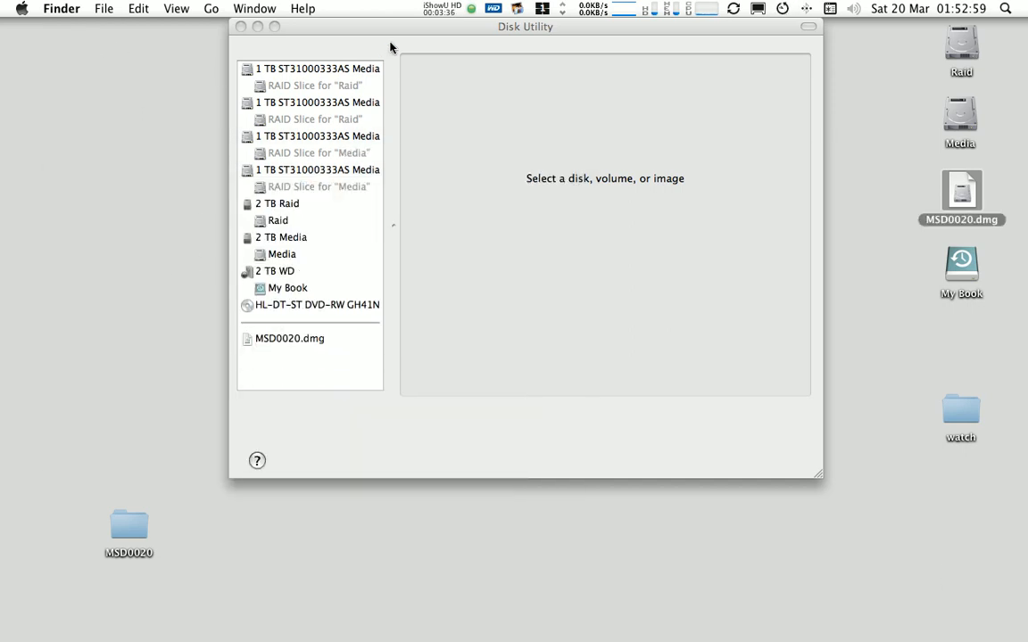
left_click(75, 7)
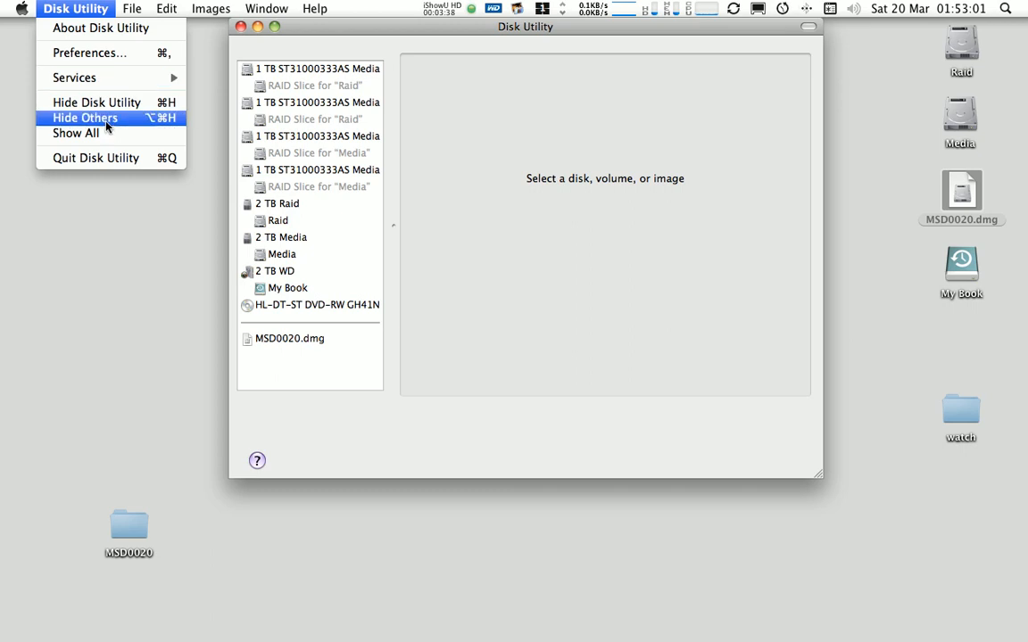
Hide other apps, mount MSD0020.dmg, browse its DCIM folder, and close the image window.
left_click(86, 118)
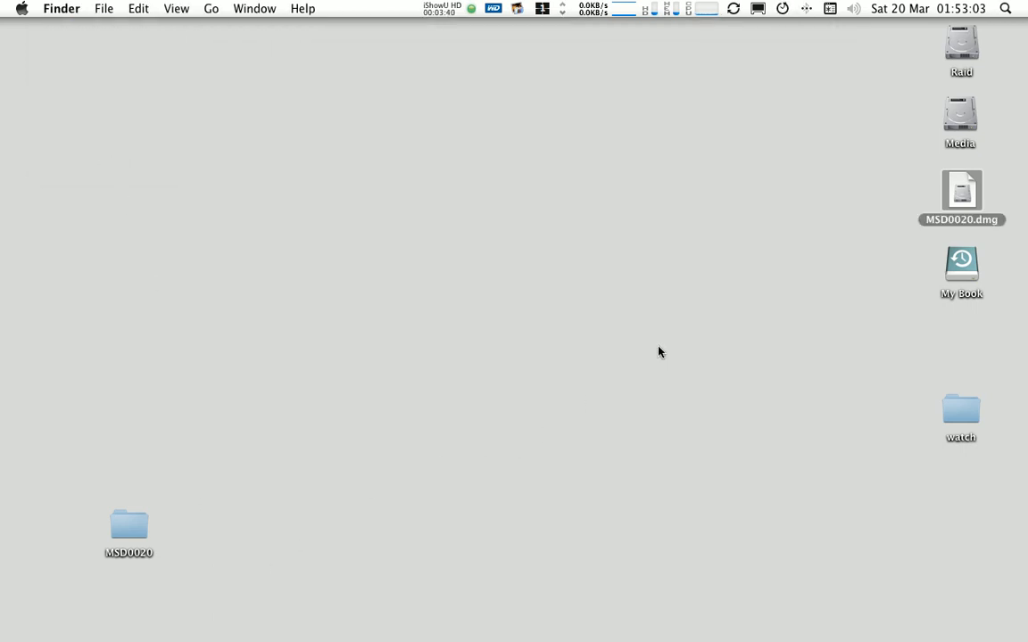
mouse_move(962, 189)
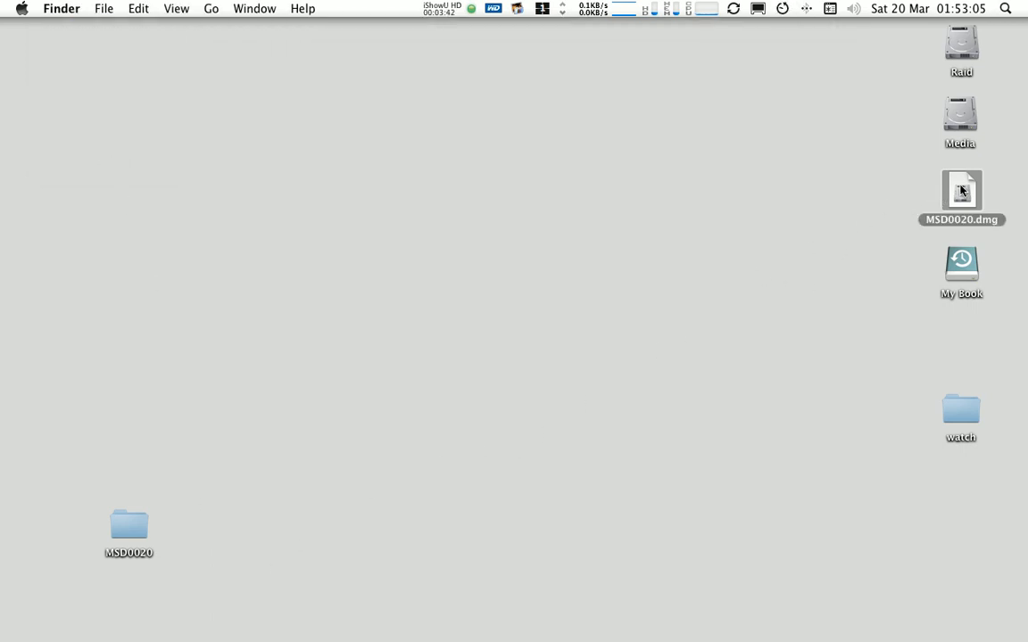
double_click(962, 189)
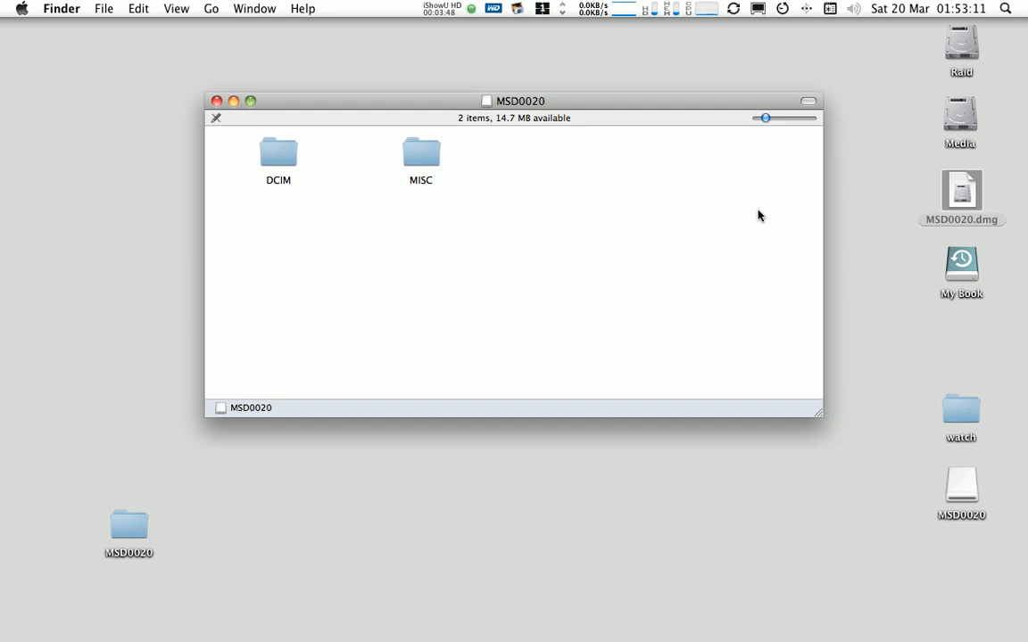
left_click(278, 152)
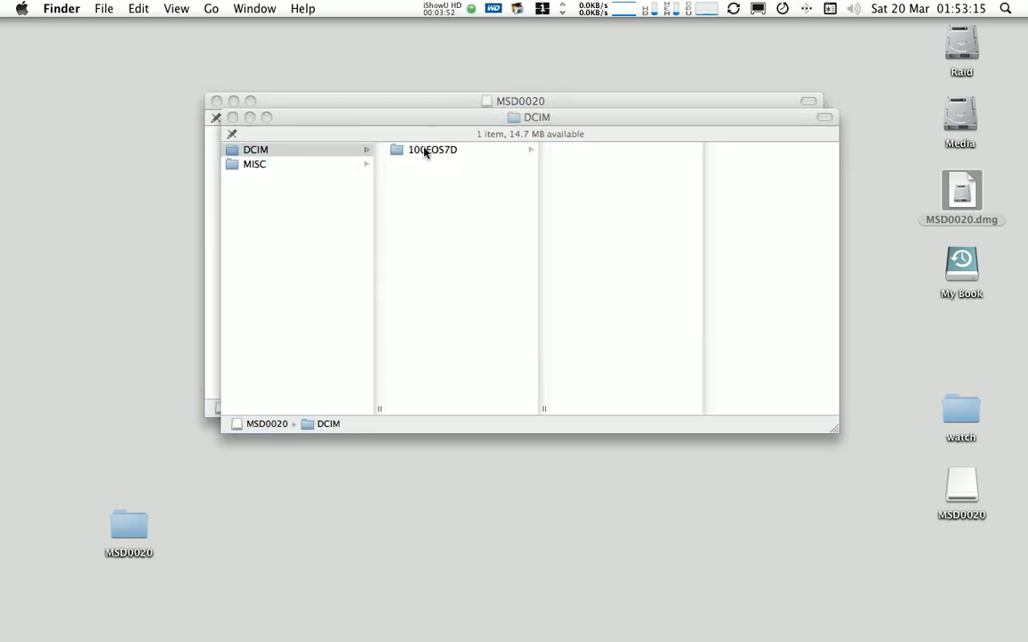
left_click(432, 150)
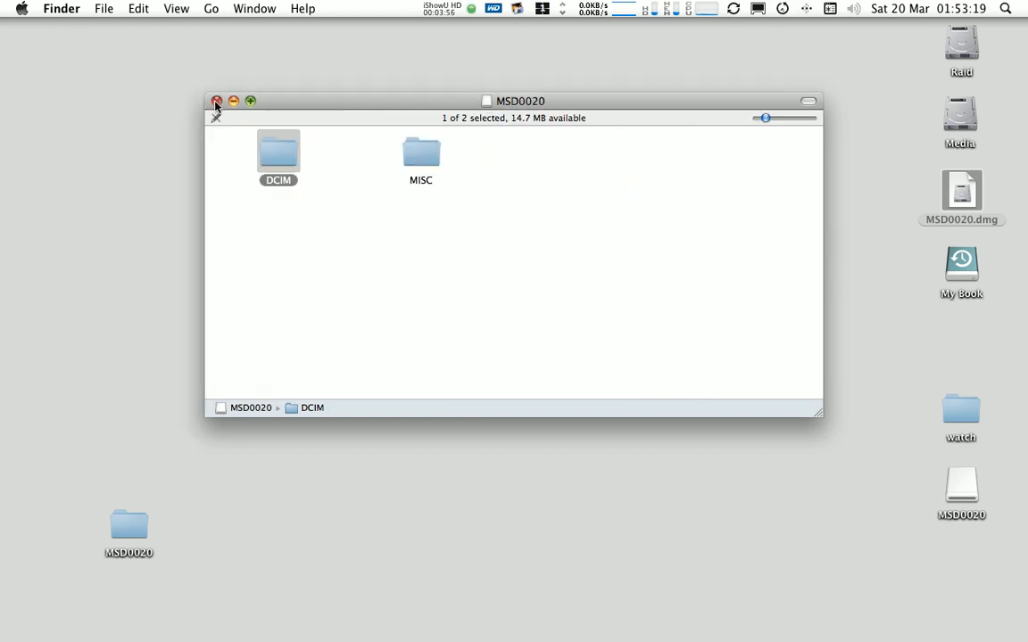
left_click(216, 100)
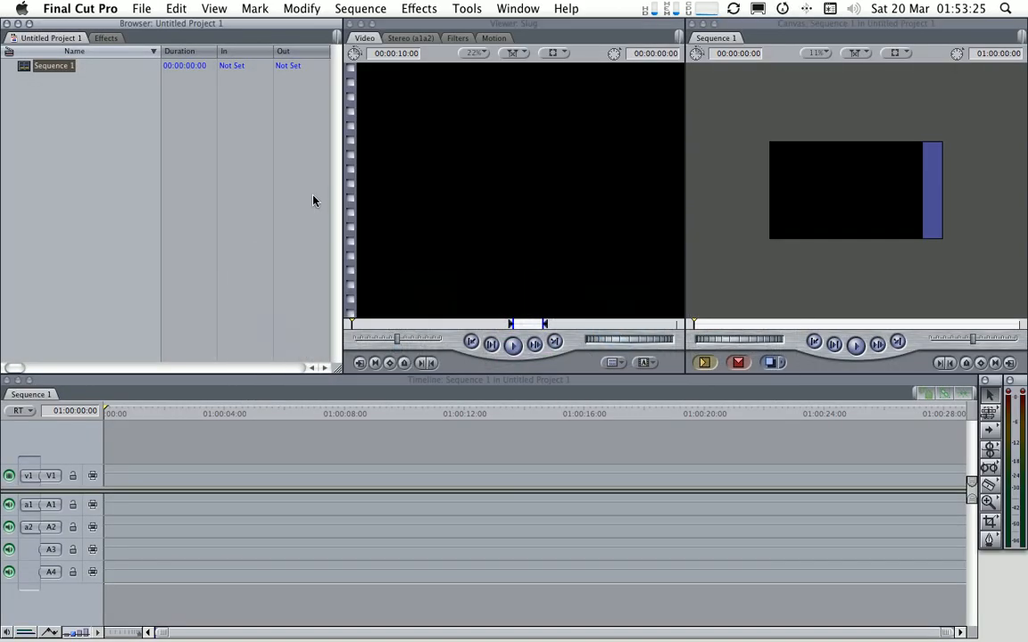
left_click(141, 8)
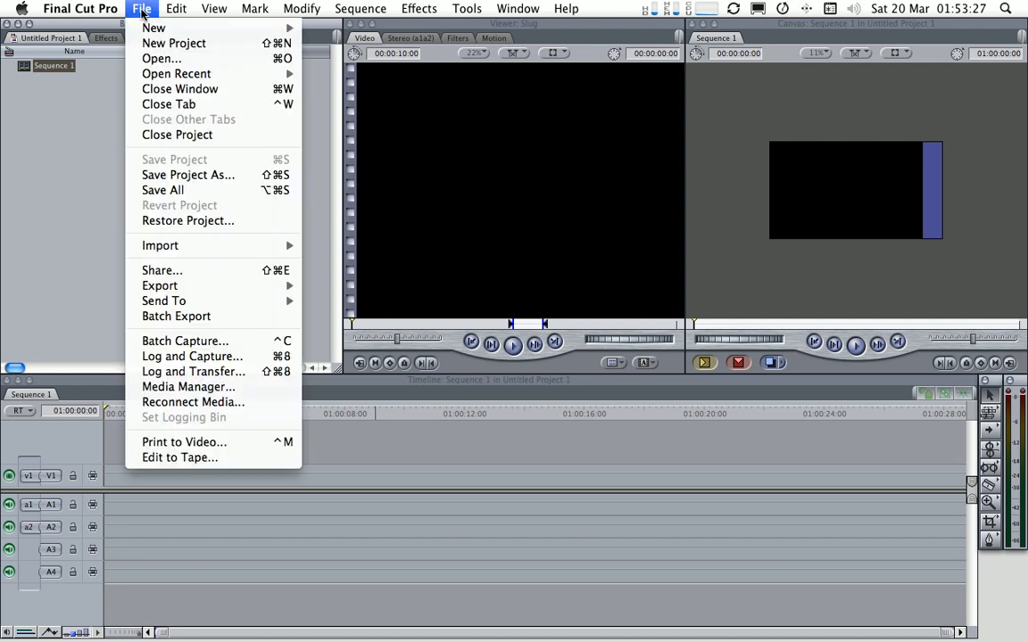
mouse_move(193, 373)
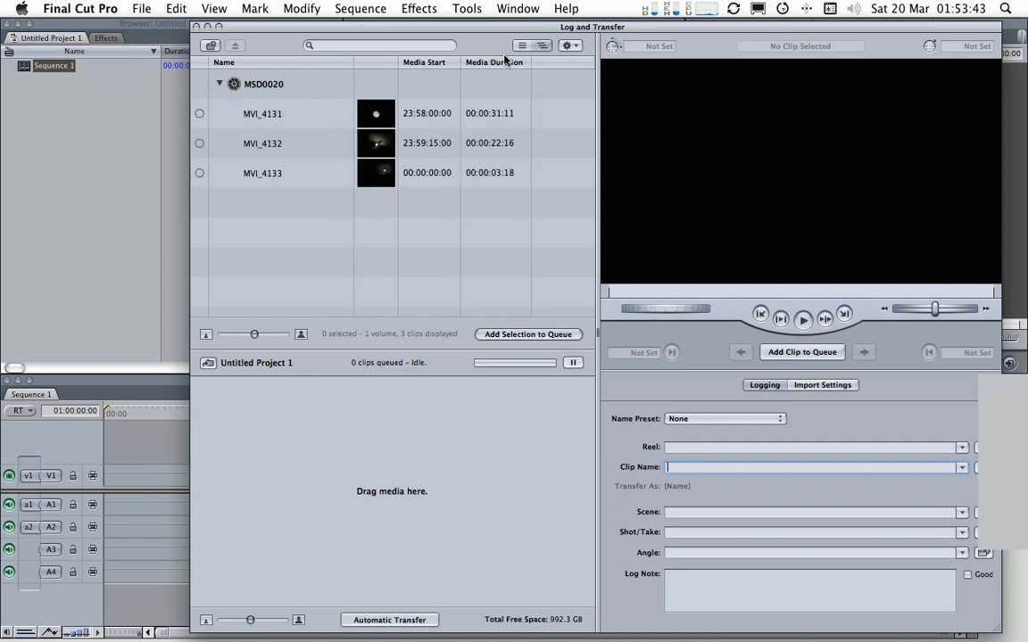
Bring up the Log and Transfer import preferences for the MSD0020 clips.
left_click(567, 47)
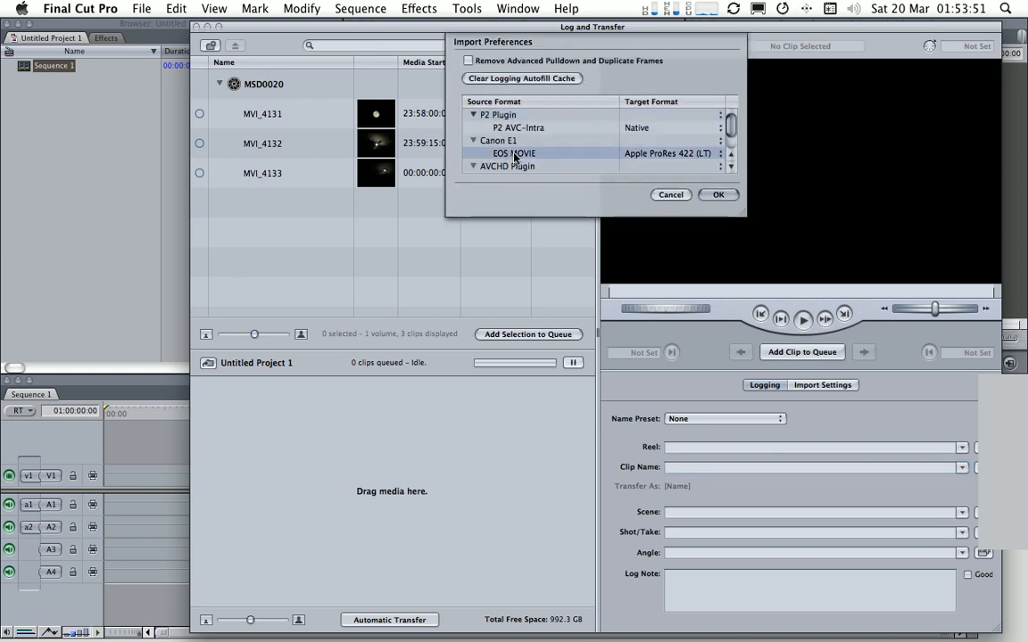
mouse_move(683, 164)
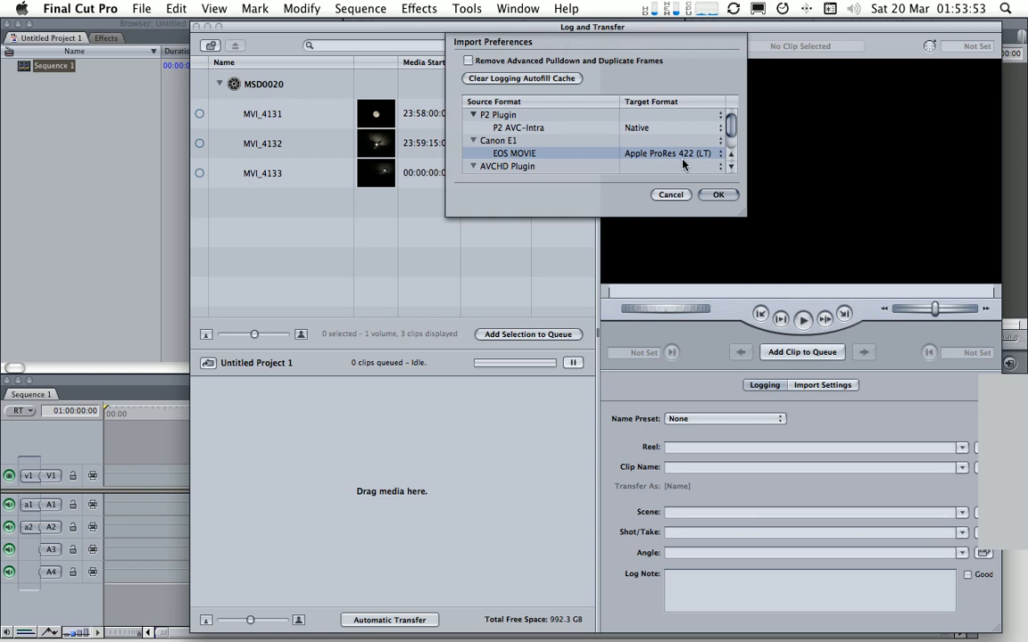
Keep EOS MOVIE target format as Apple ProRes 422 (LT) and confirm the preferences.
left_click(668, 153)
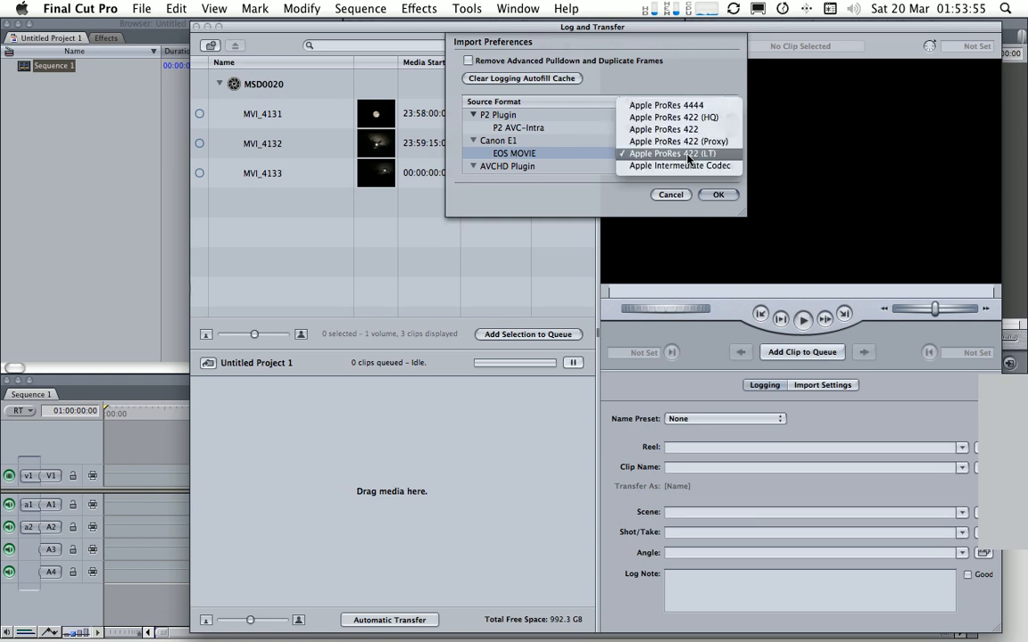
mouse_move(668, 105)
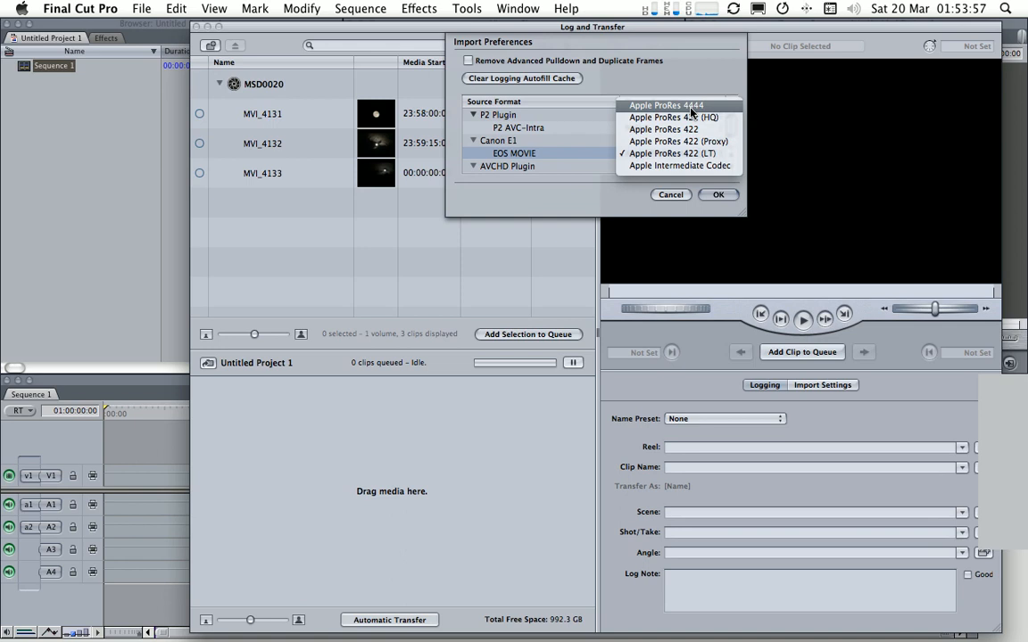
mouse_move(671, 153)
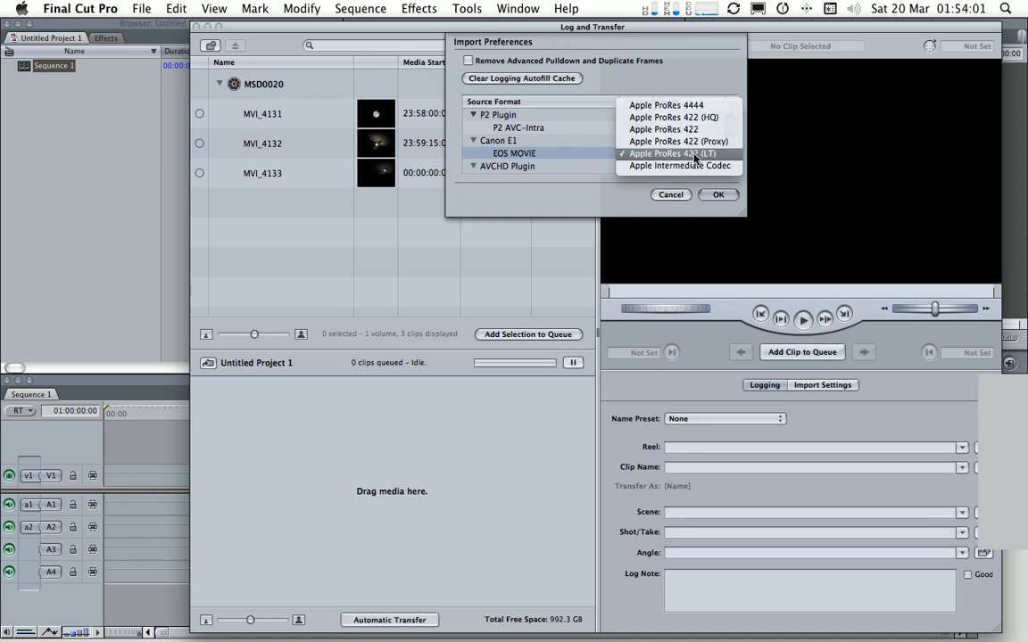
left_click(671, 153)
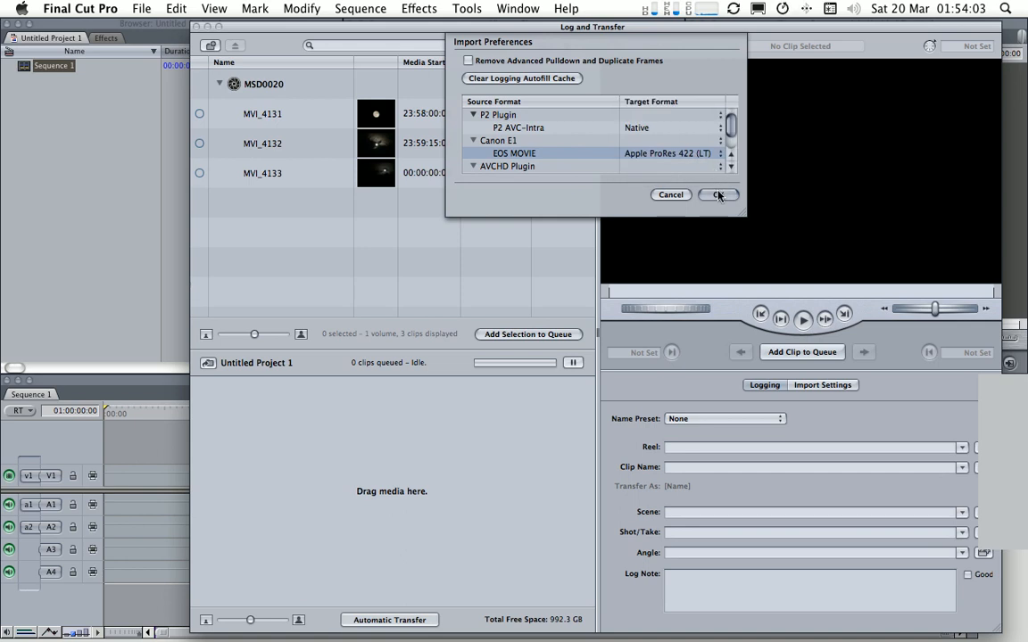
left_click(717, 194)
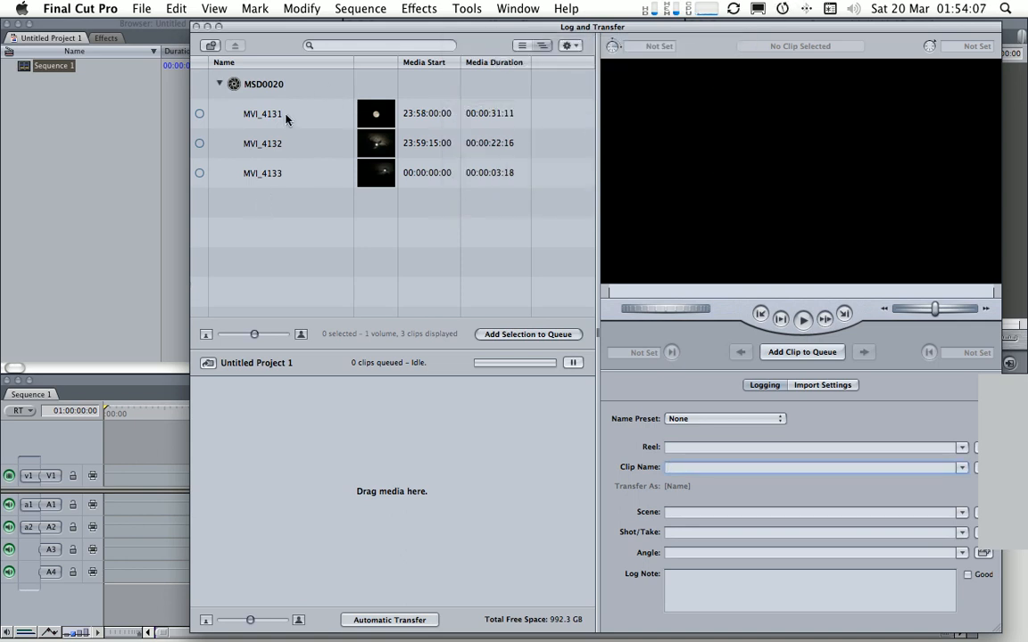
Select the MSD0020 volume and queue its three clips for transfer.
left_click(262, 114)
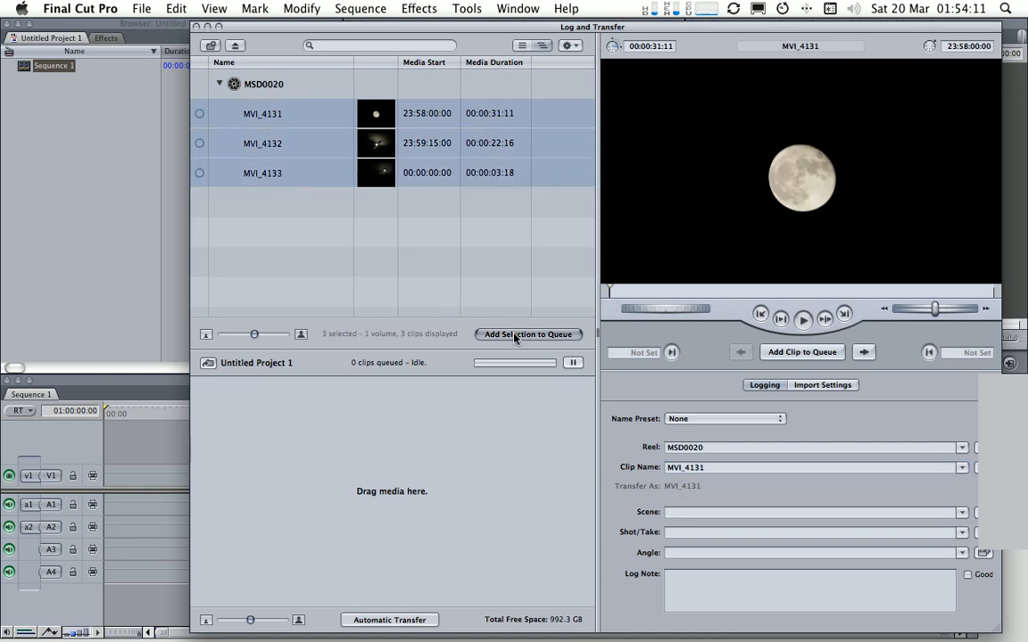
left_click(528, 336)
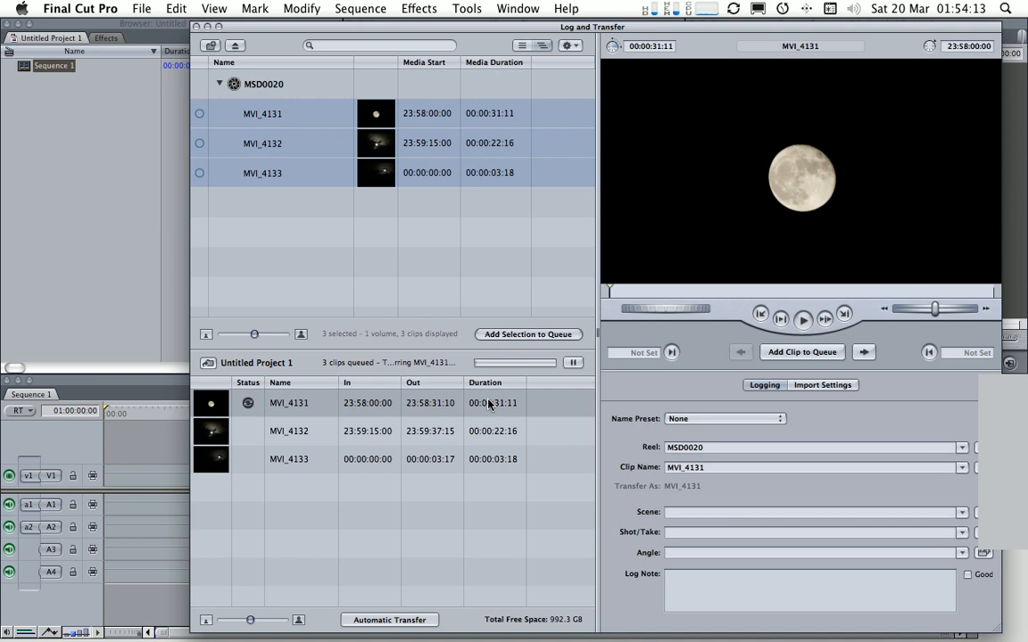
mouse_move(550, 412)
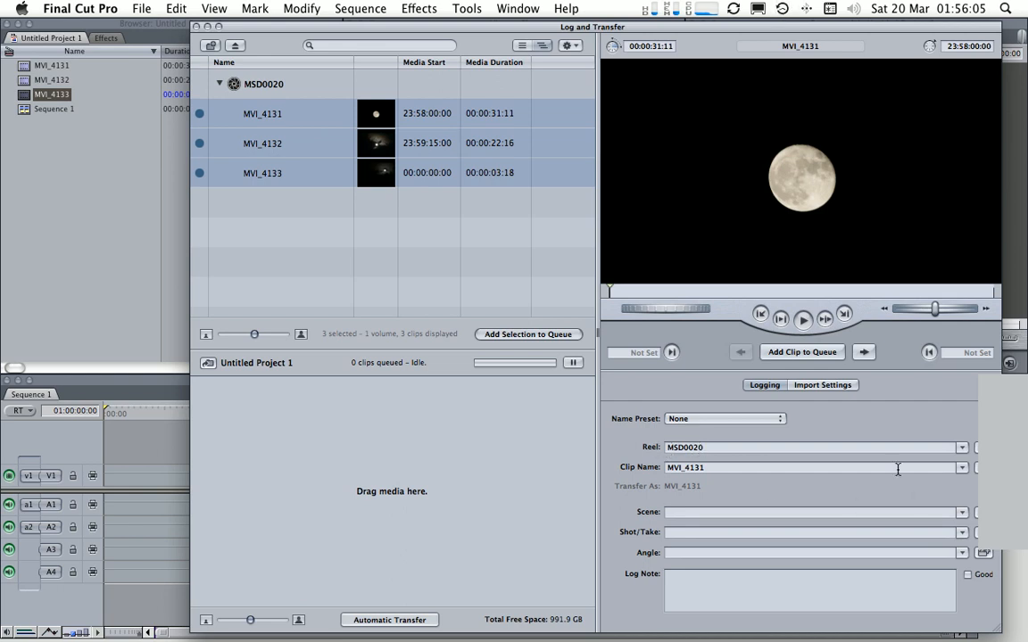
mouse_move(789, 486)
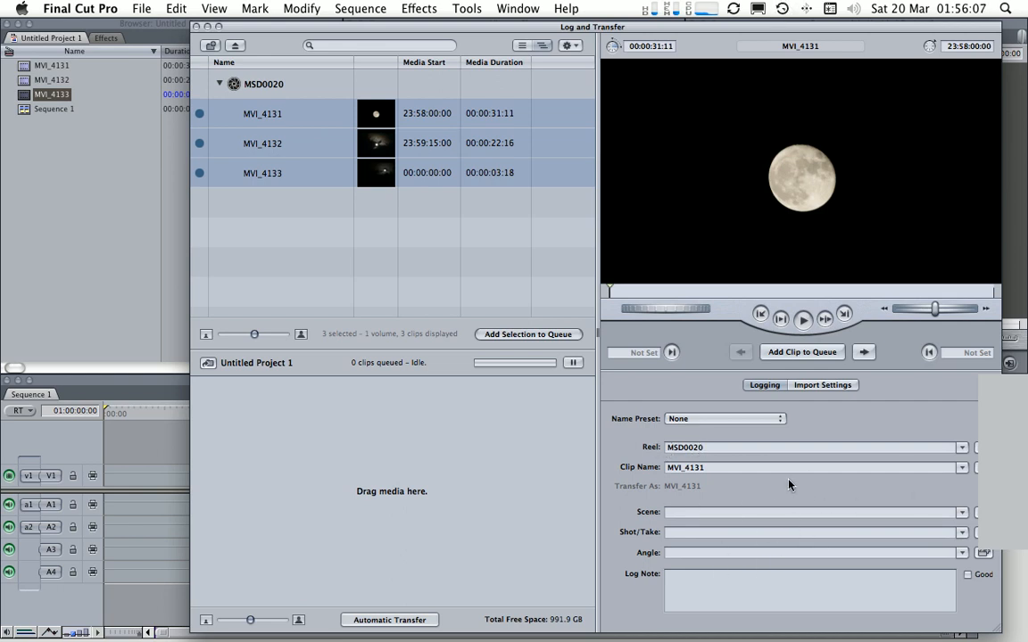
mouse_move(785, 532)
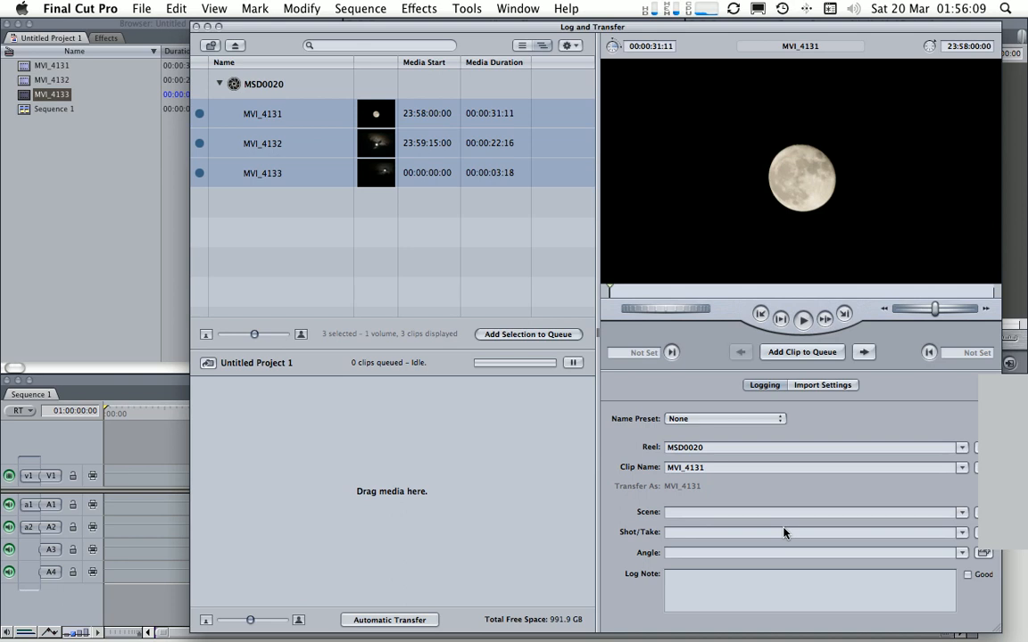
mouse_move(217, 43)
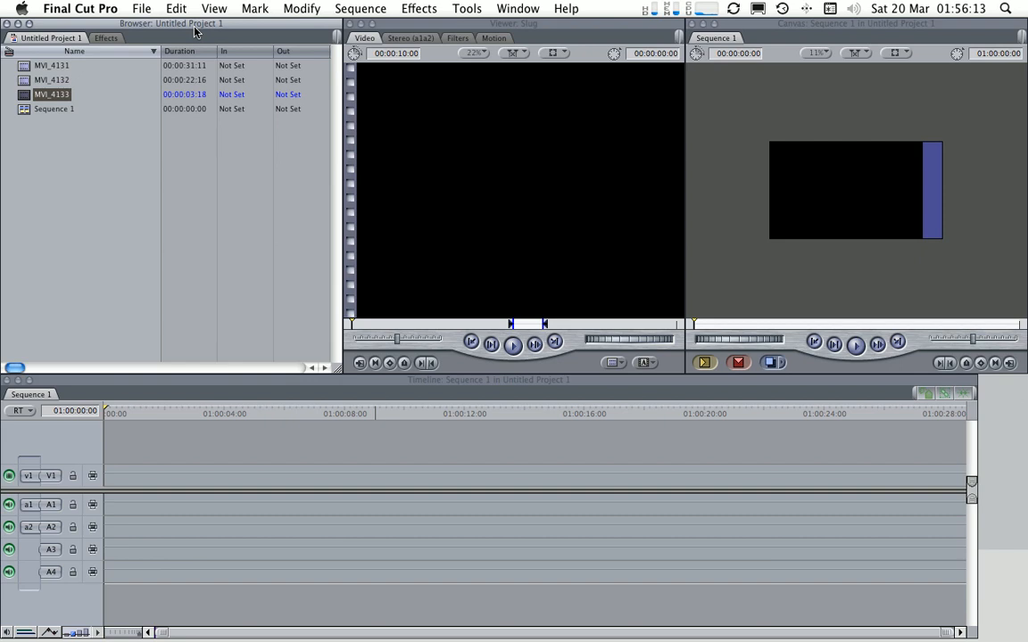
View MVI_4131 and check its Item Properties show Apple ProRes 422 (LT), 1920x1080.
double_click(50, 64)
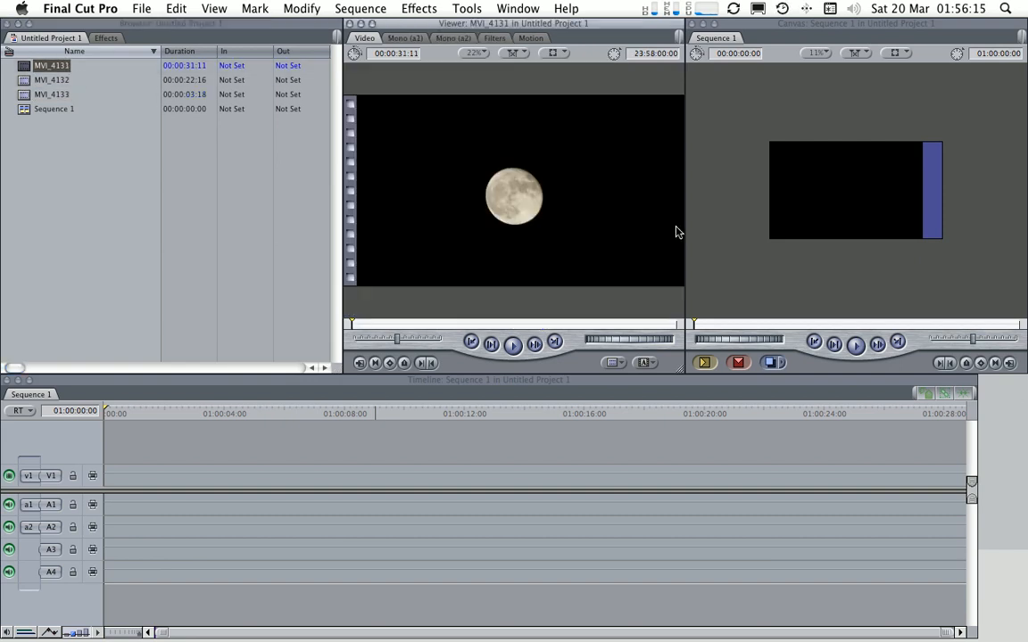
right_click(50, 64)
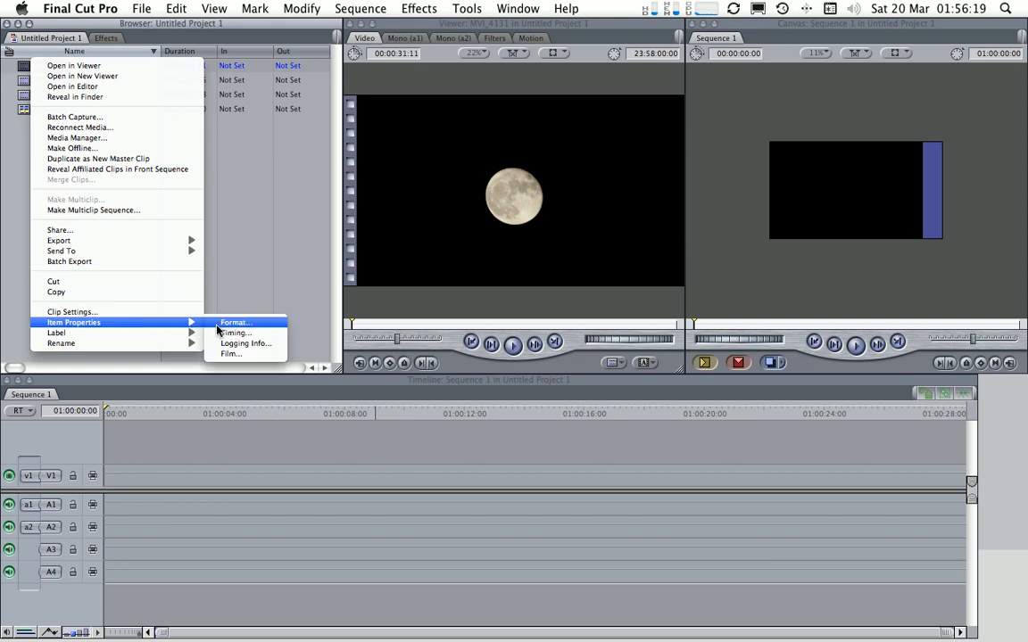
left_click(235, 321)
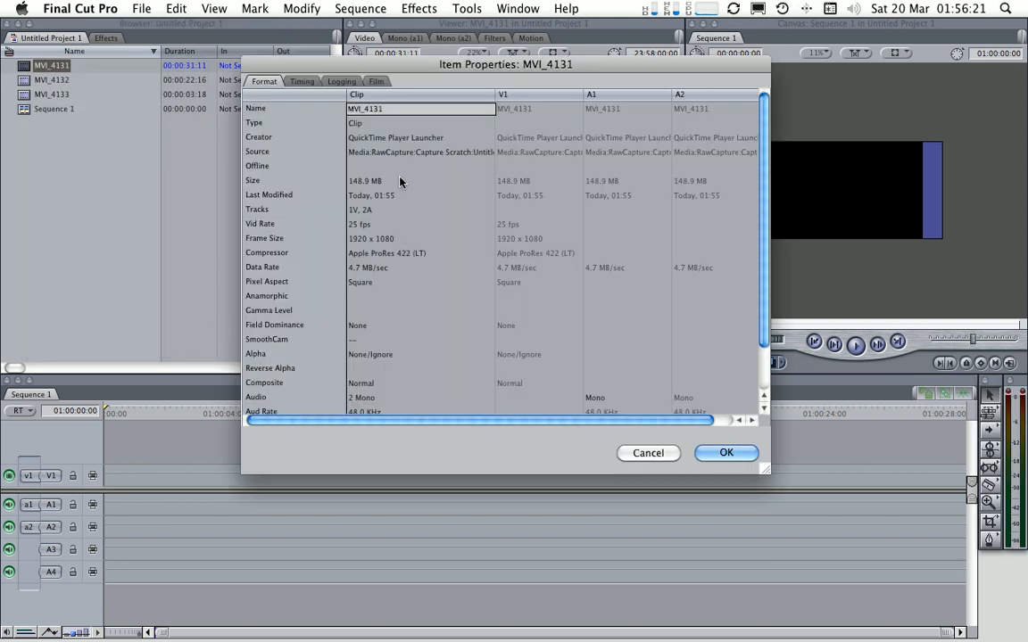
mouse_move(396, 262)
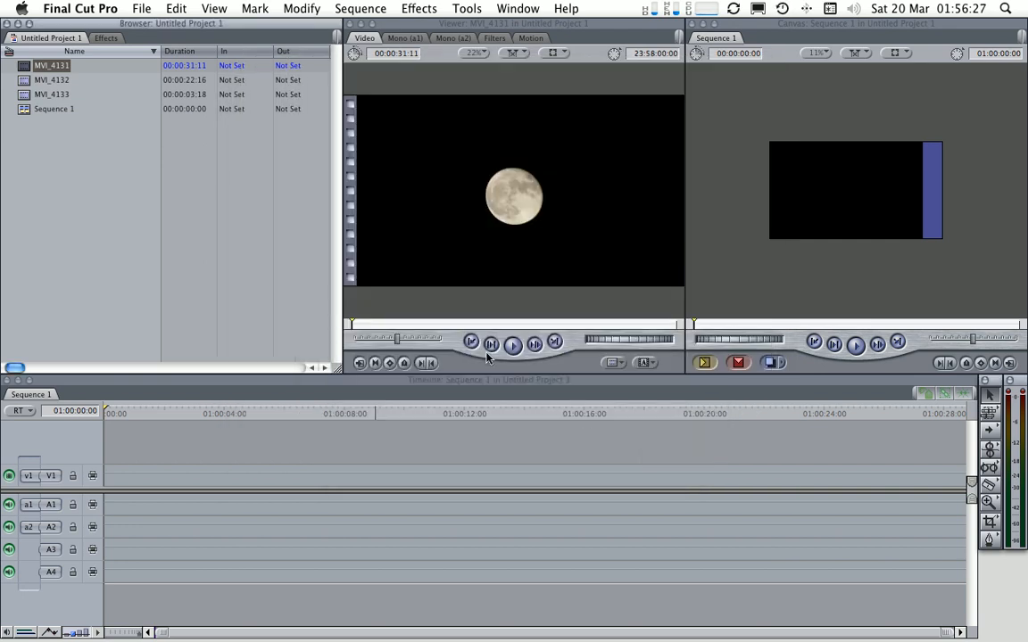
mouse_move(311, 287)
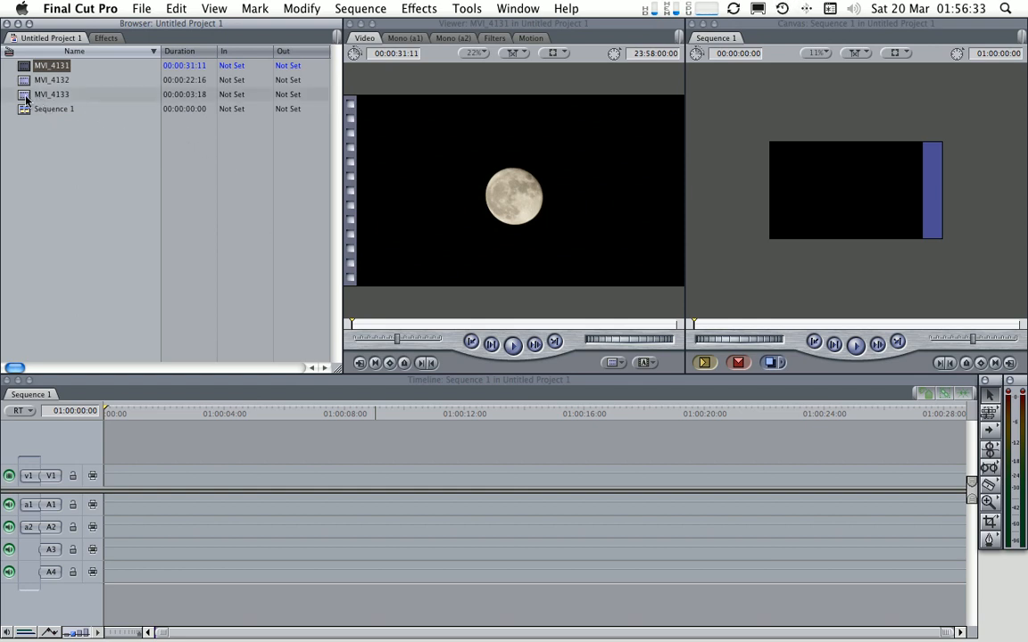
Reveal MVI_4133 in the Capture Scratch folder, trash MVI_4133.mov and close the Finder window.
right_click(50, 94)
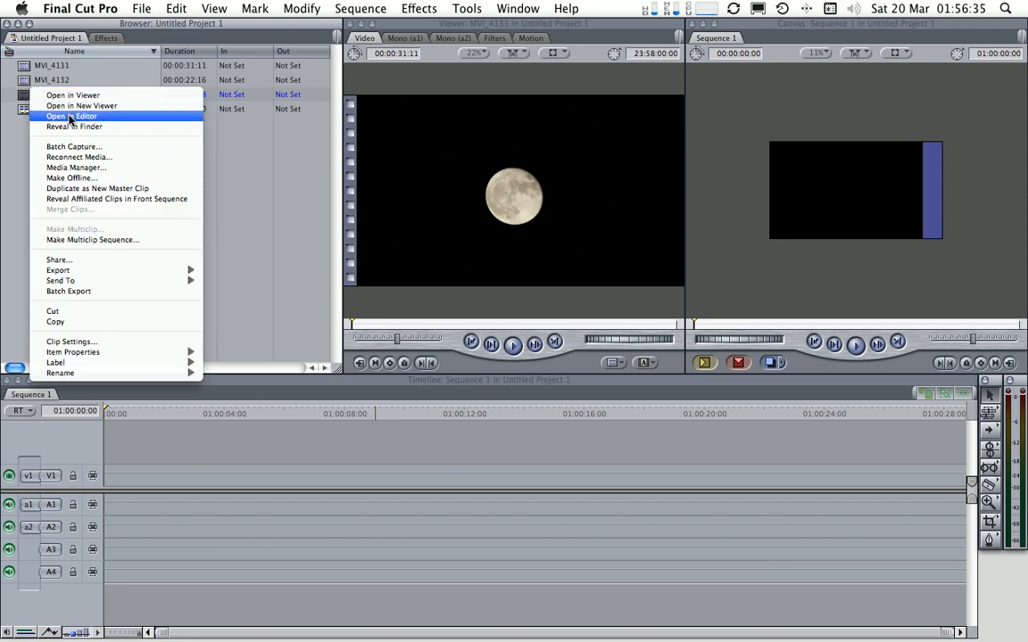
mouse_move(88, 125)
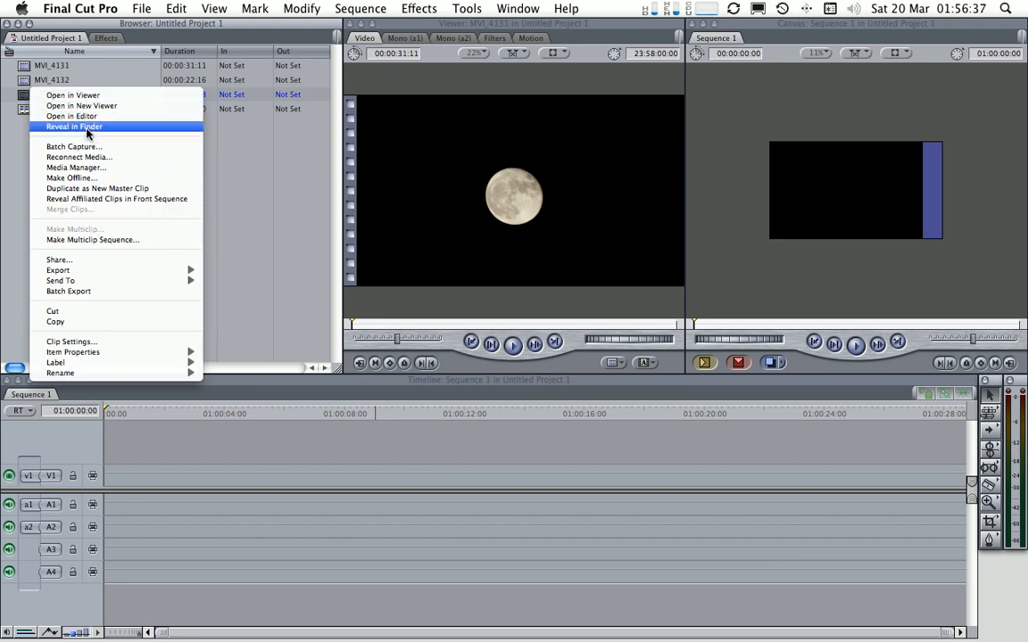
left_click(75, 125)
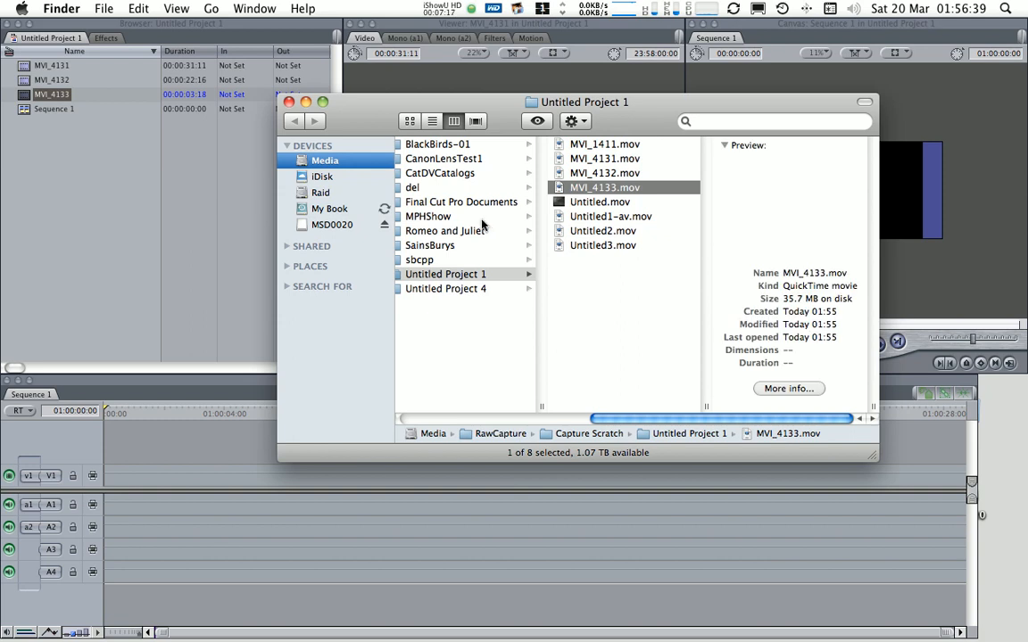
left_click(605, 188)
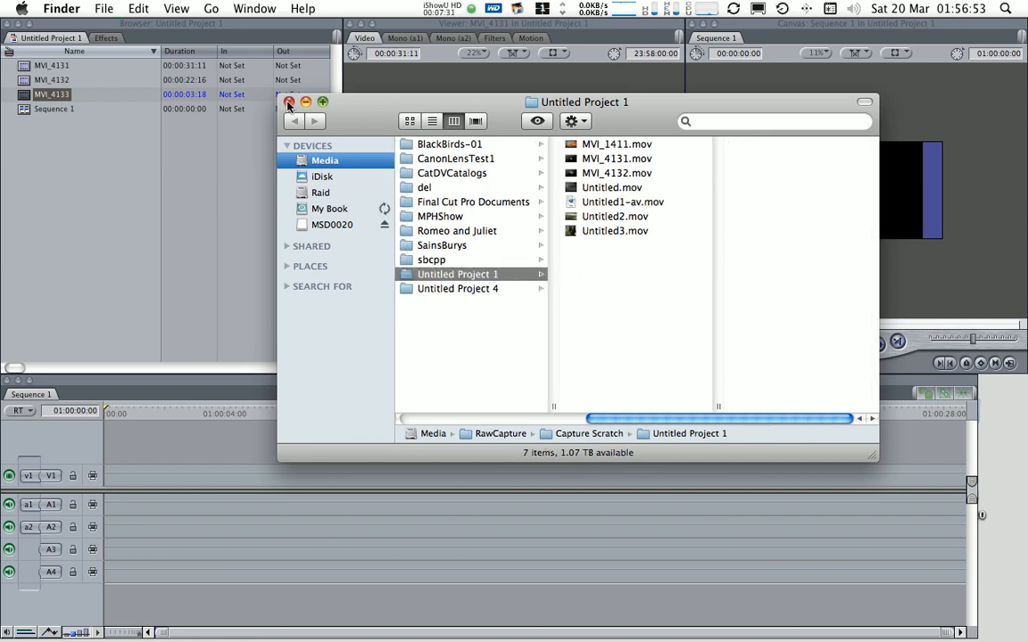
left_click(289, 102)
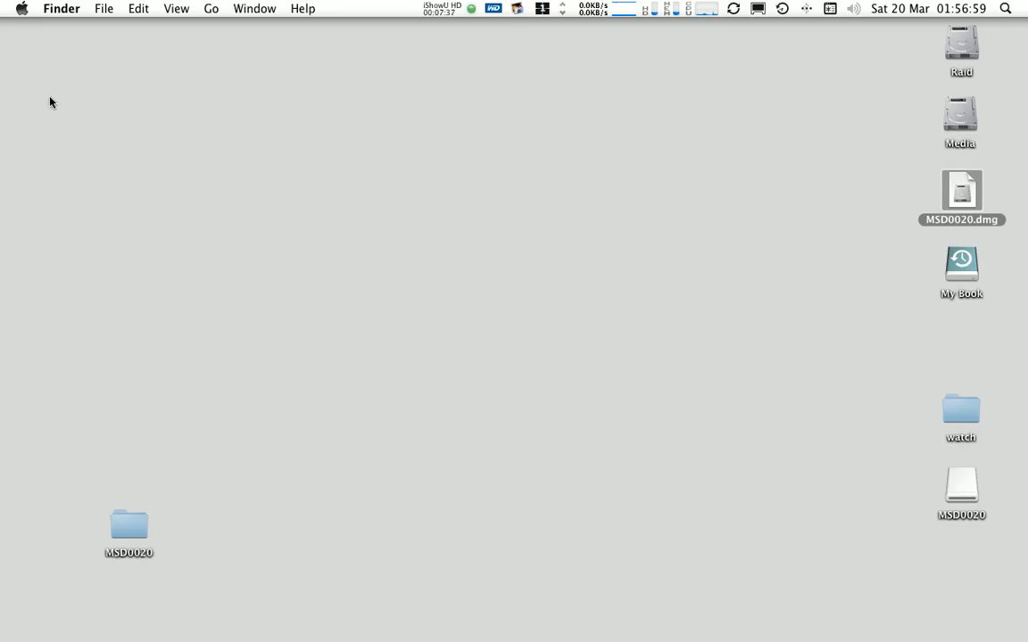
Eject the mounted MSD0020 volume from the desktop.
right_click(960, 491)
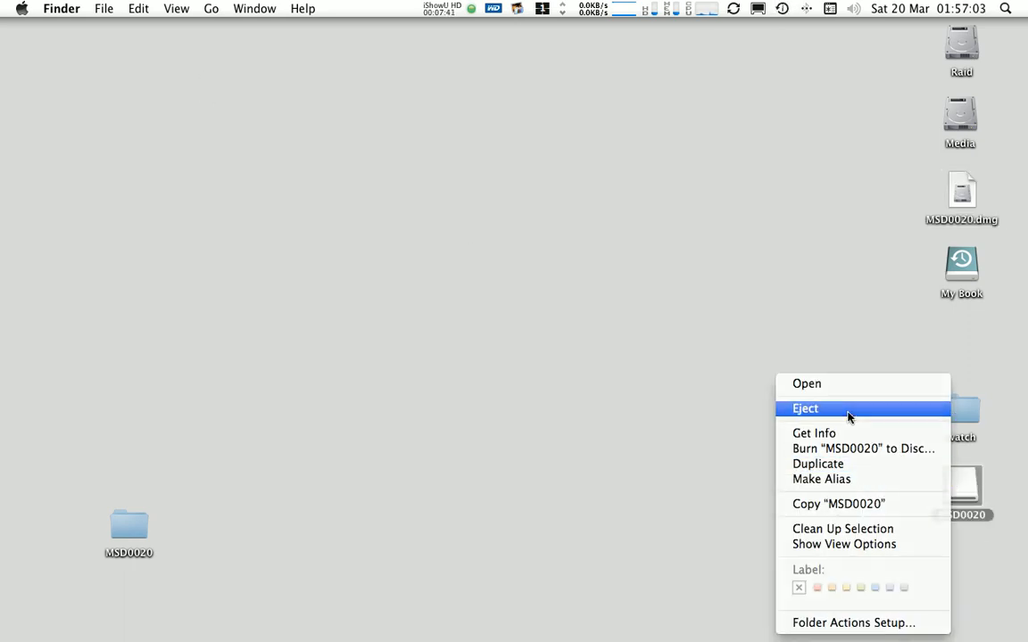
left_click(805, 407)
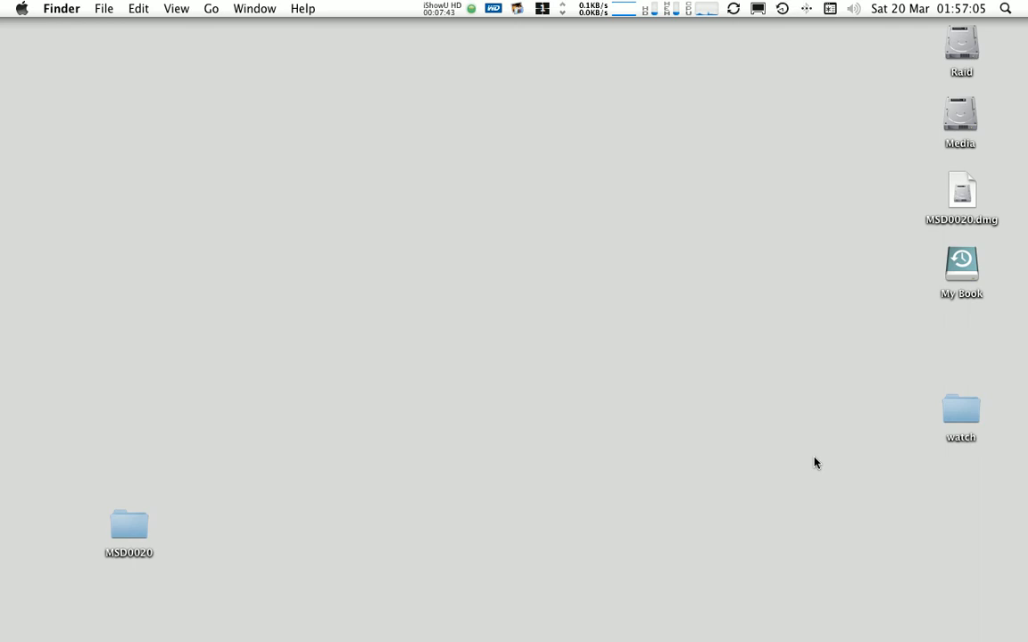
mouse_move(521, 284)
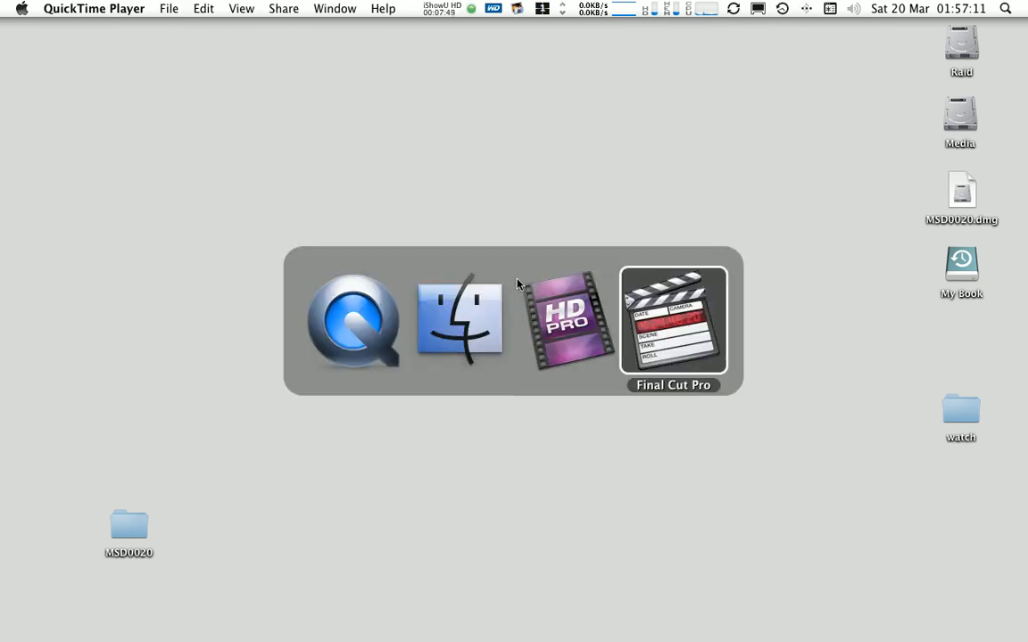
Batch Capture the offline MVI_4133 clip, which reports the MSD0020 volume as missing.
left_click(673, 318)
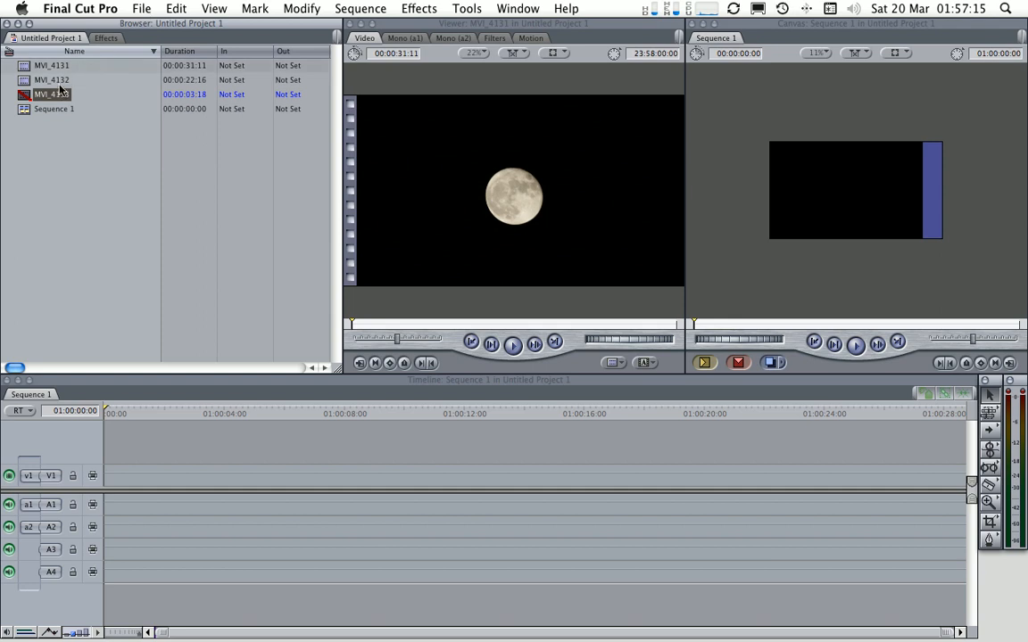
right_click(50, 92)
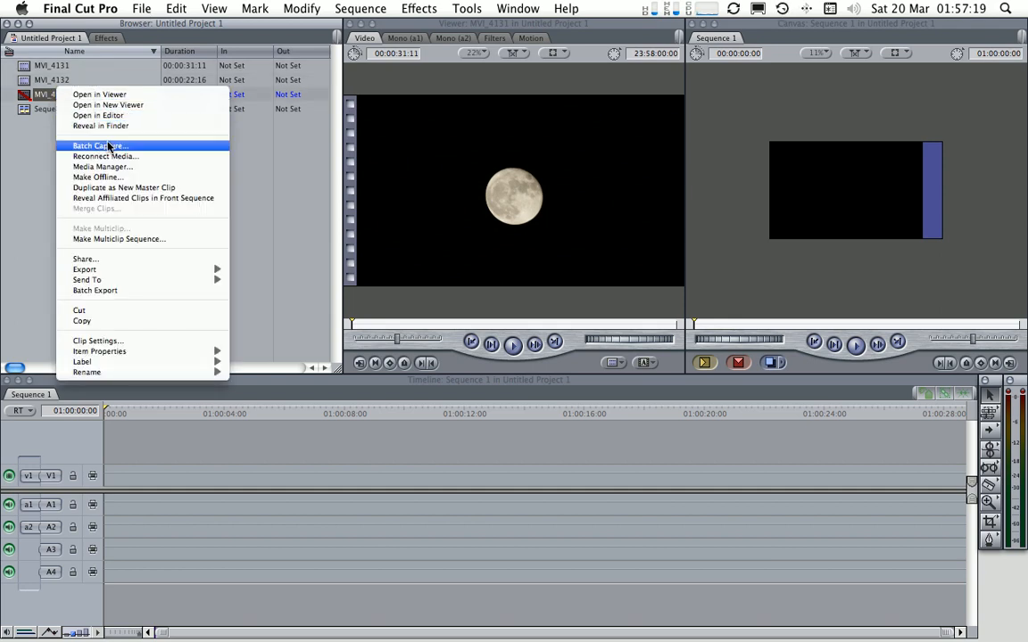
left_click(98, 146)
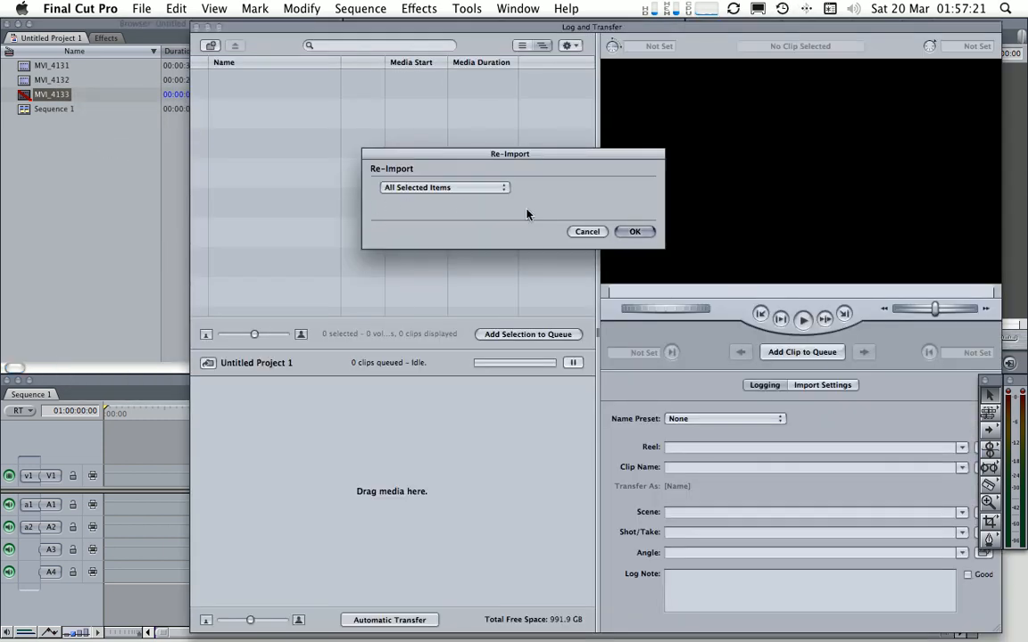
left_click(635, 232)
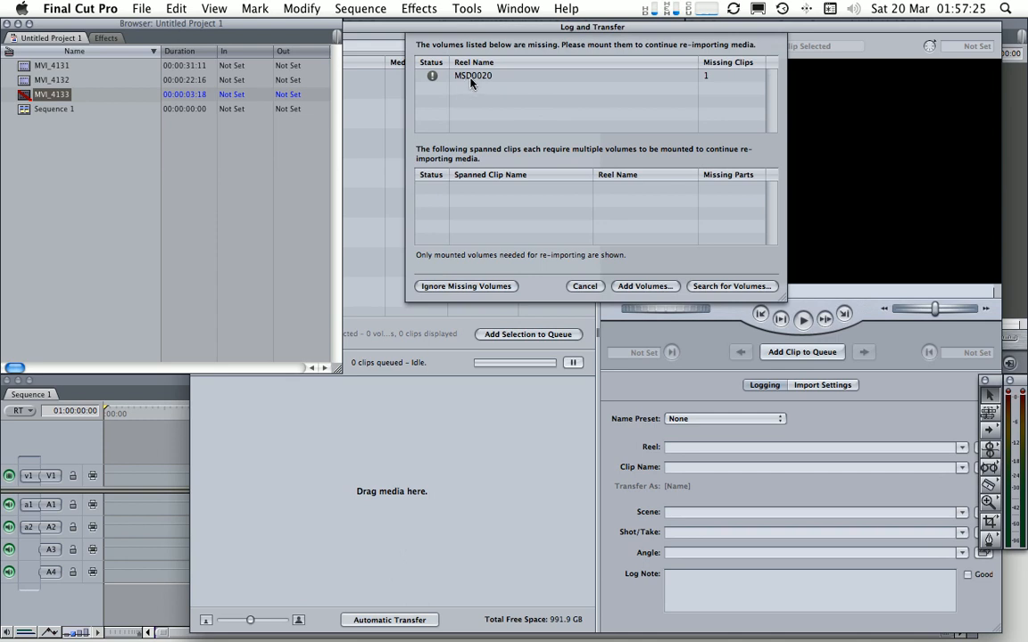
mouse_move(487, 86)
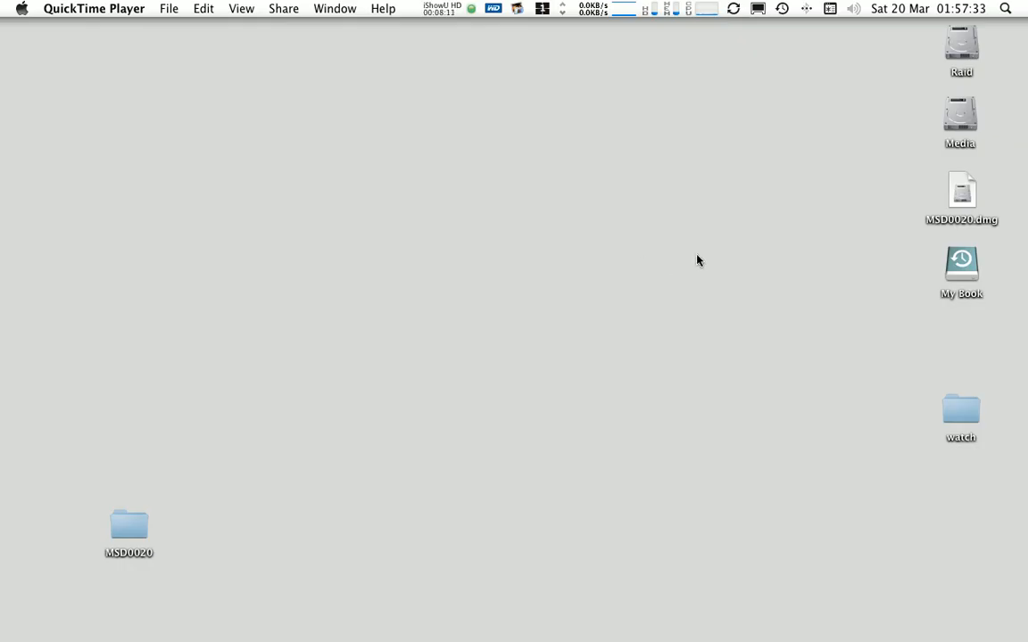
Remount MSD0020.dmg, continue the re-import and confirm MVI_4133 is back online.
double_click(960, 189)
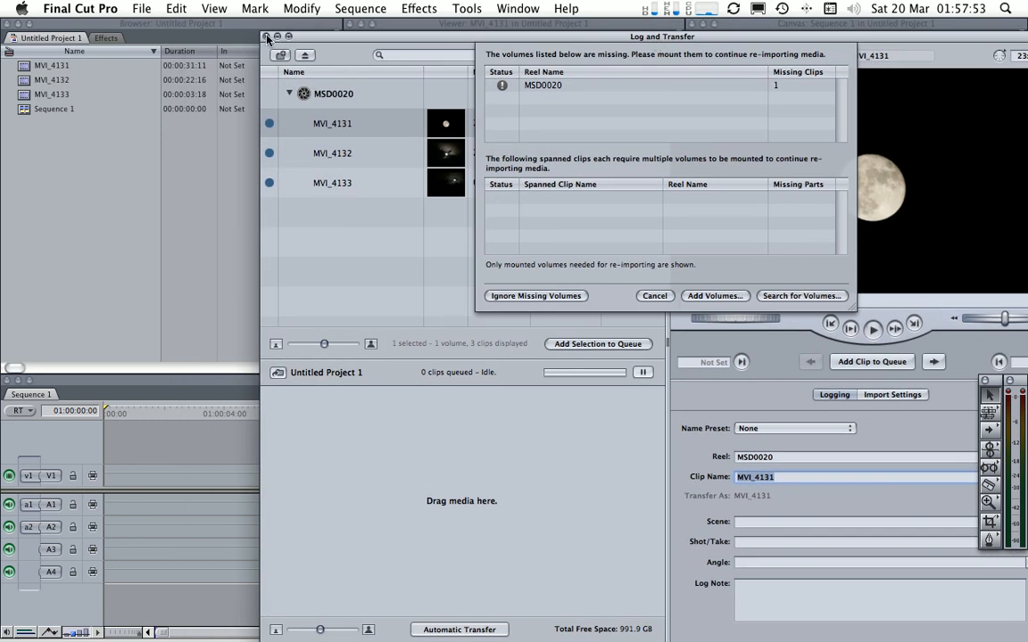
left_click(655, 296)
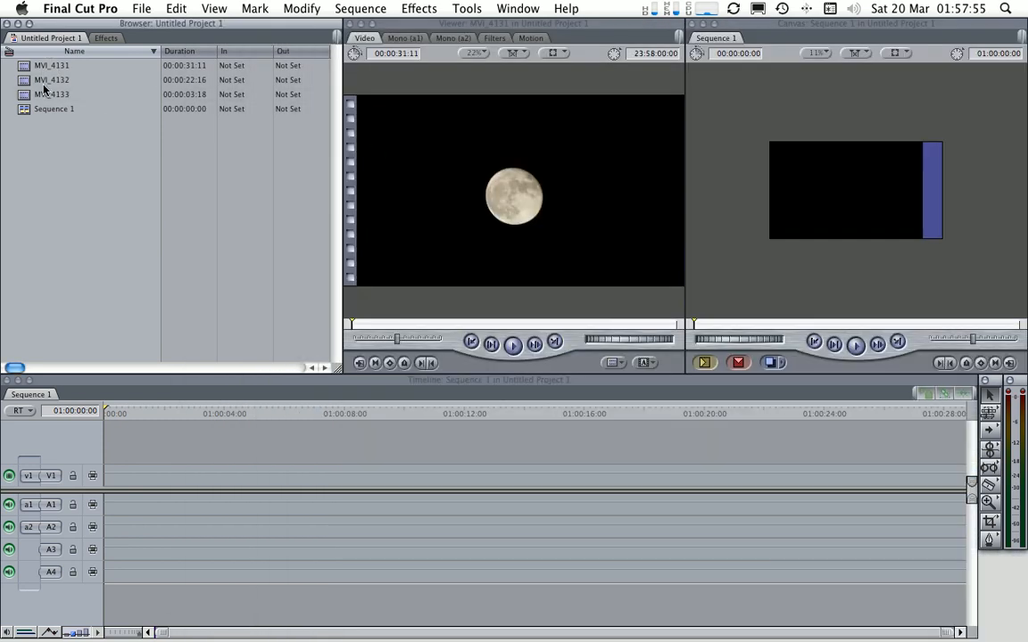
left_click(50, 93)
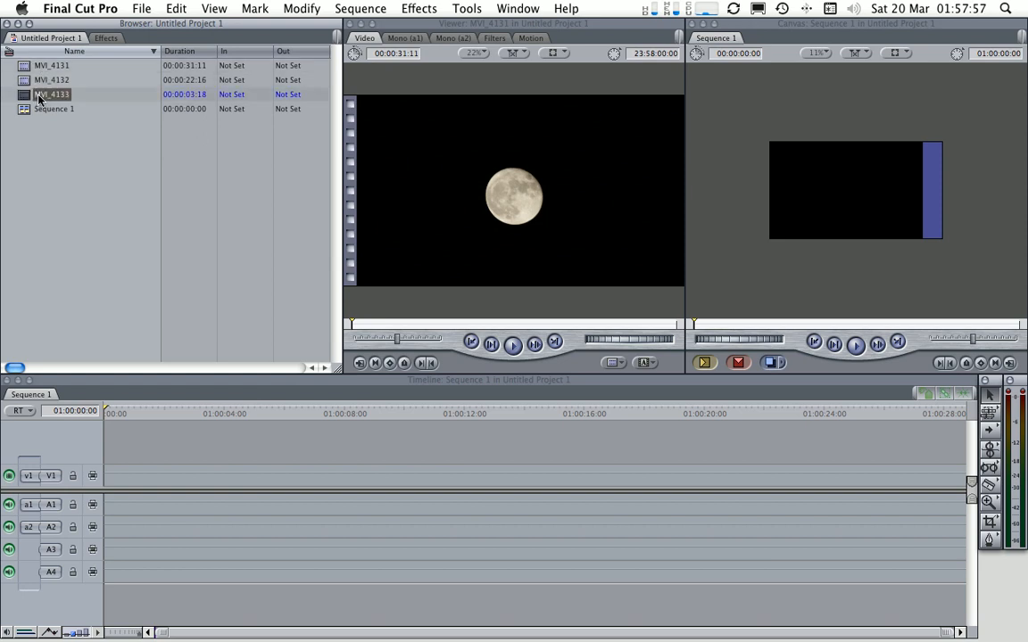